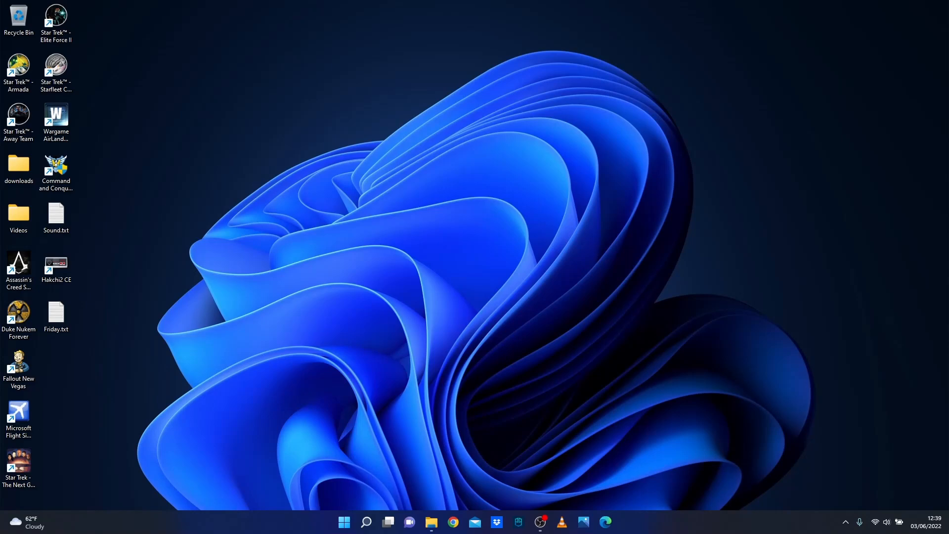
# Look through the Remastered mod folder, then bring the DVD's Setup folder to the front
pyautogui.click(429, 521)
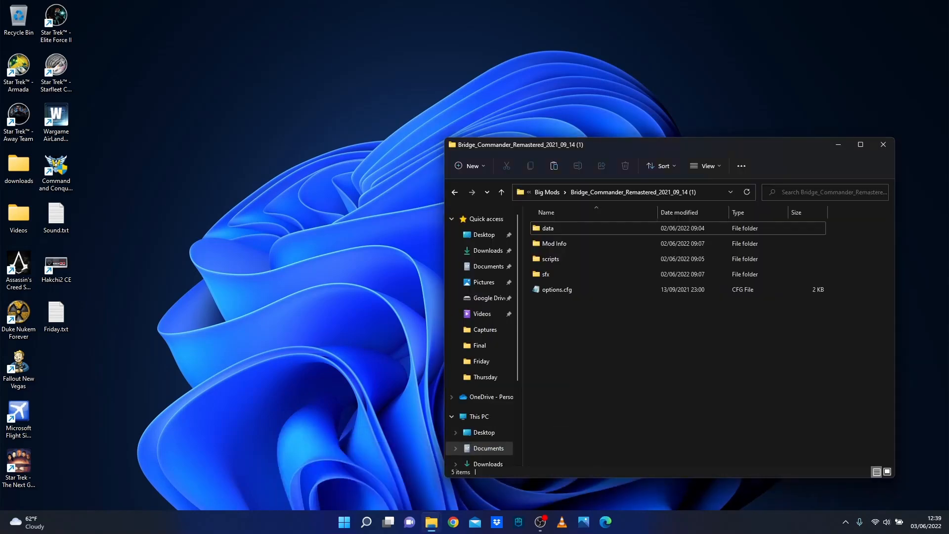
pyautogui.scroll(-3)
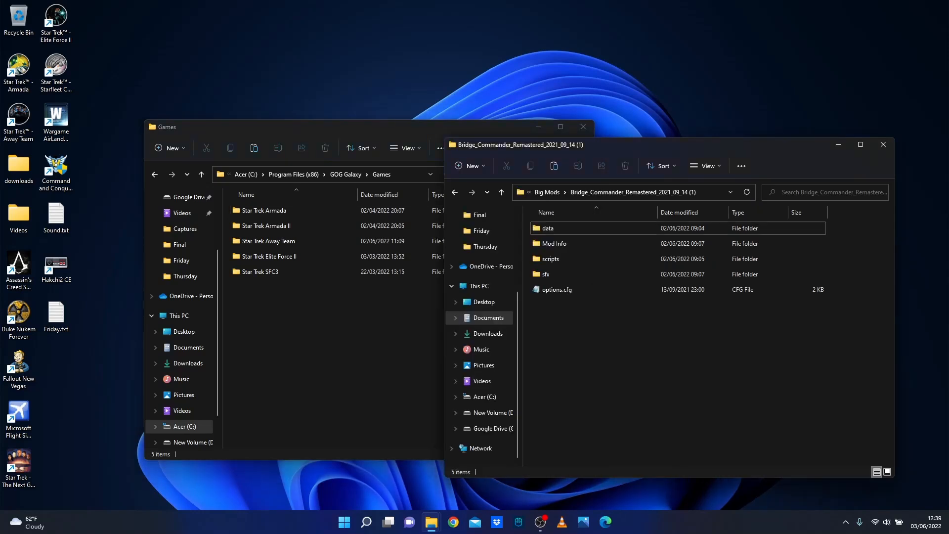
pyautogui.moveTo(430, 520)
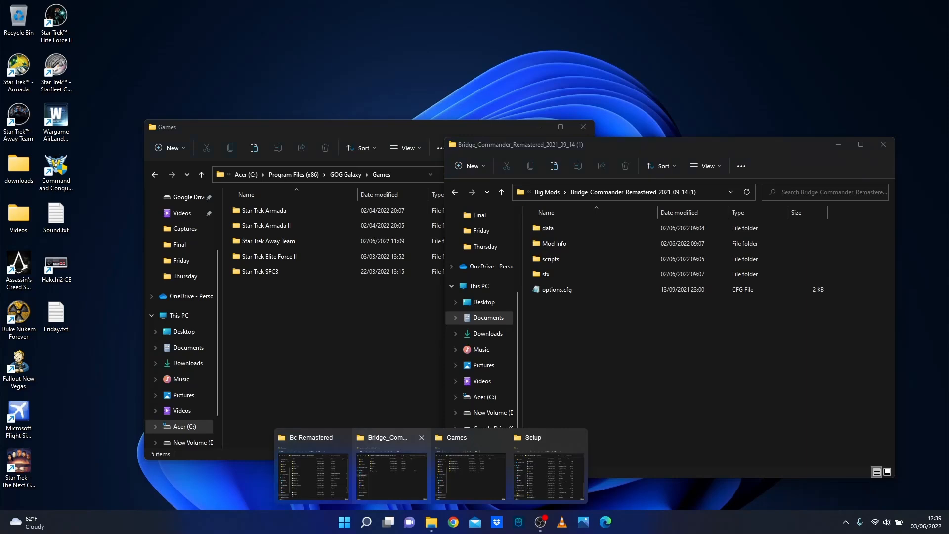
pyautogui.click(548, 228)
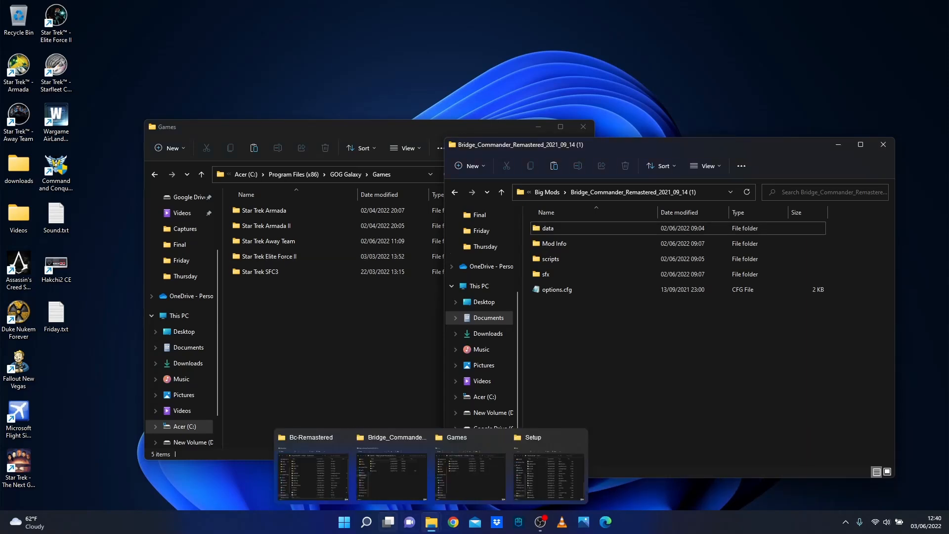
pyautogui.click(547, 465)
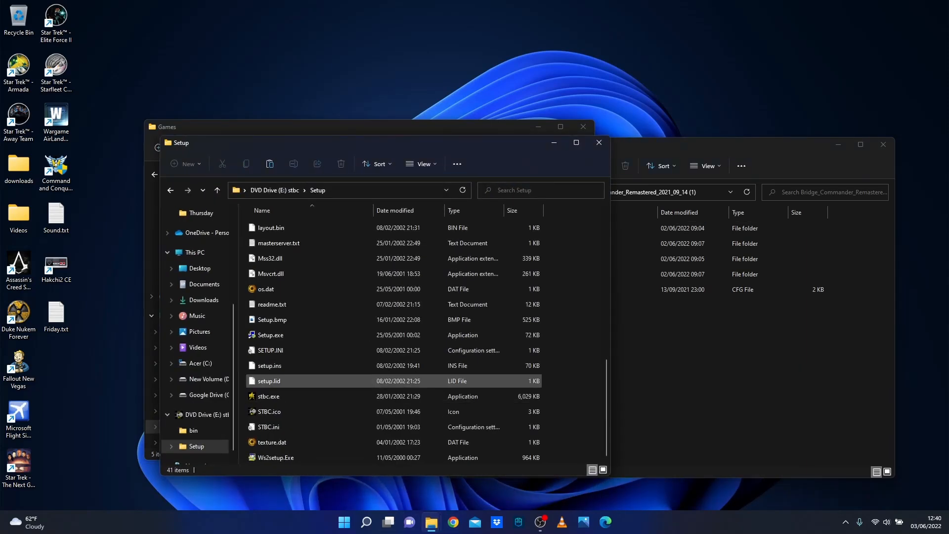
# Run Setup.exe from the disc with administrator rights
pyautogui.rightClick(270, 335)
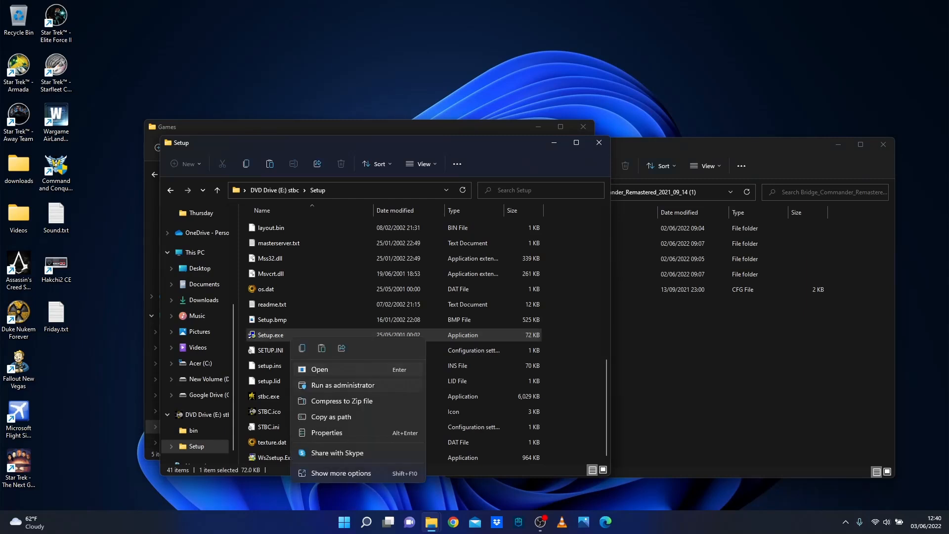
pyautogui.click(319, 368)
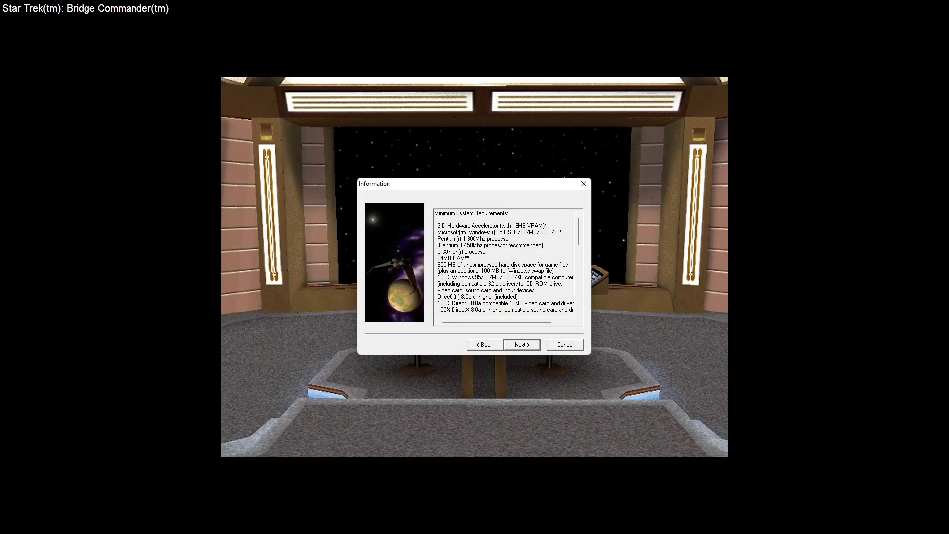
# Advance past requirements and keyboard layout, then set the install folder to Activision\BC-Remastered
pyautogui.click(521, 344)
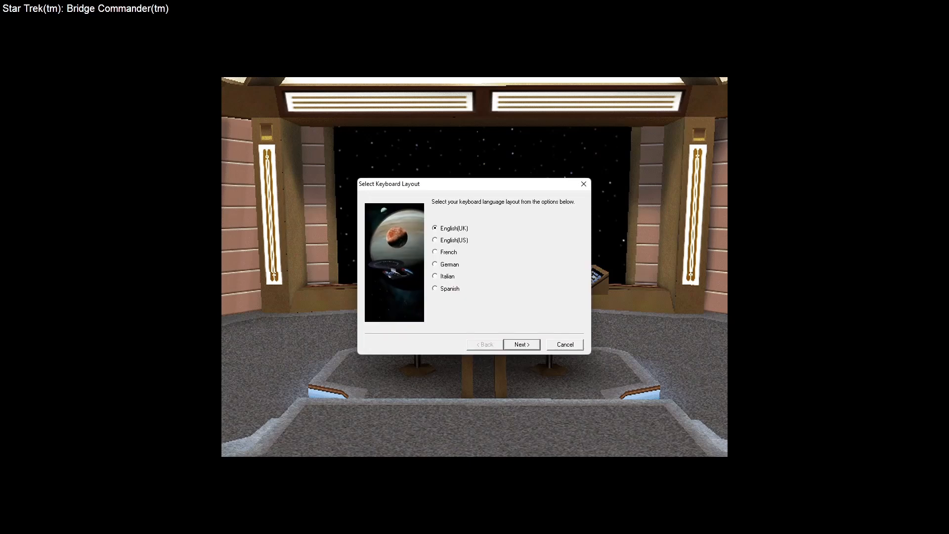
pyautogui.click(521, 343)
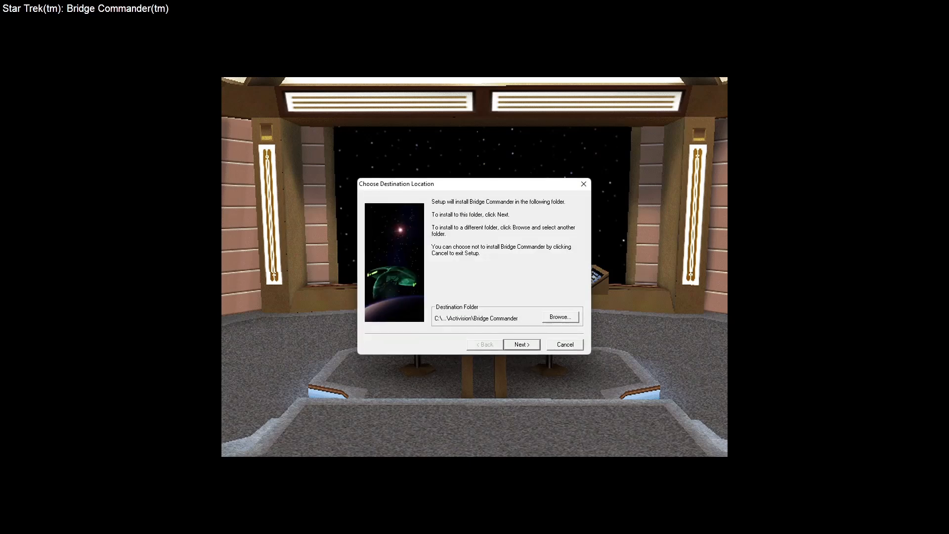
pyautogui.click(559, 316)
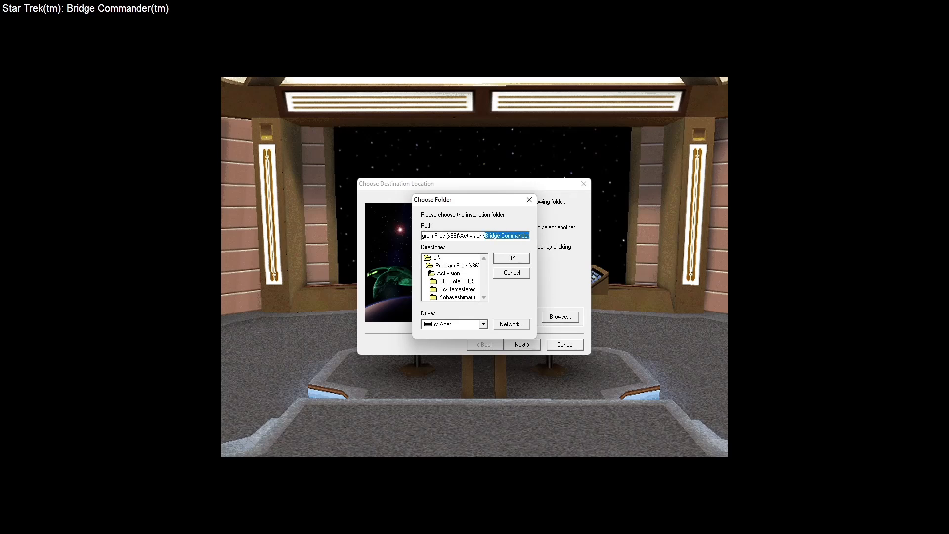
pyautogui.write('B')
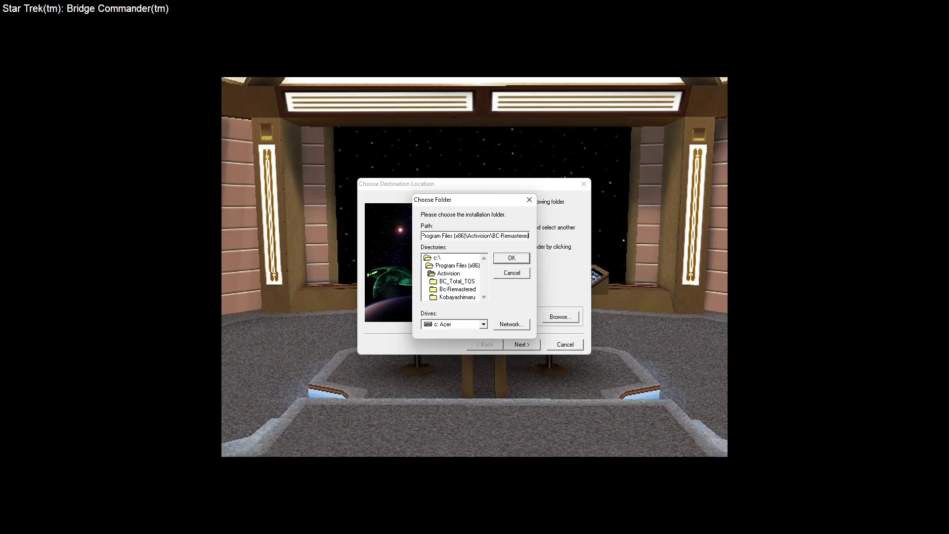
pyautogui.doubleClick(510, 235)
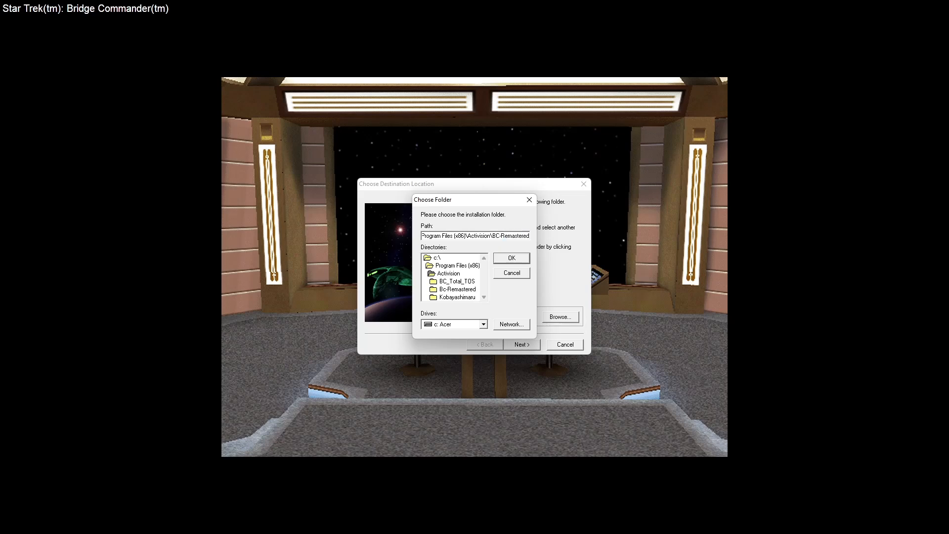
pyautogui.click(510, 258)
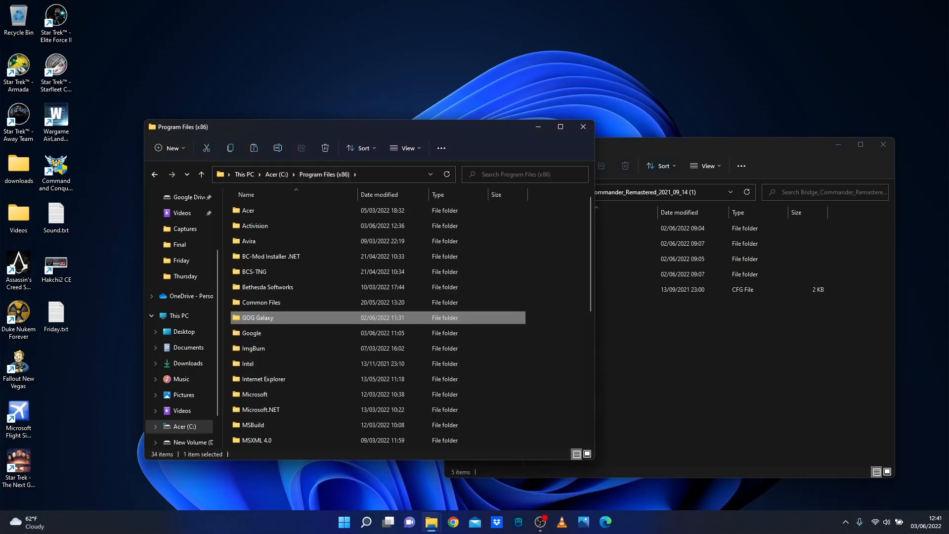
# Browse into GOG Galaxy\Games, then switch to the Bc-Remastered install folder window
pyautogui.doubleClick(257, 317)
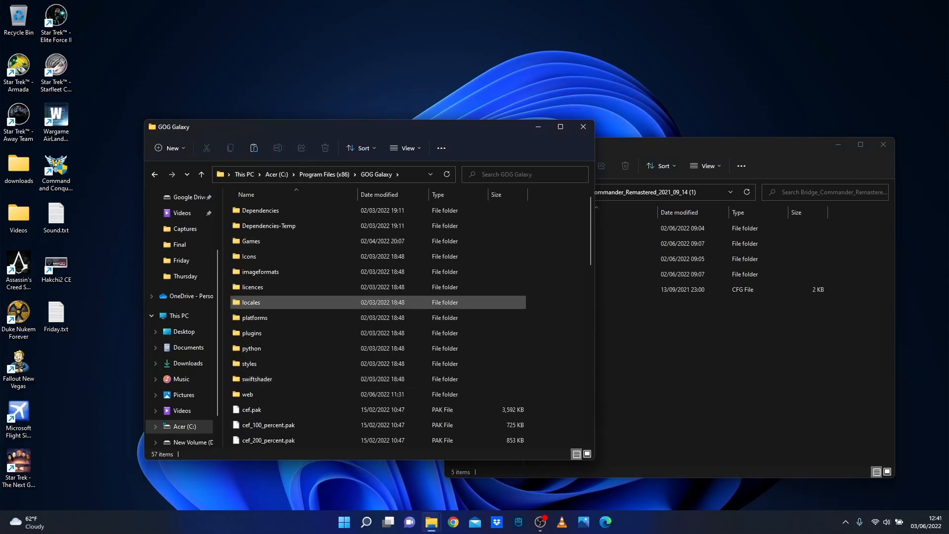
pyautogui.doubleClick(250, 240)
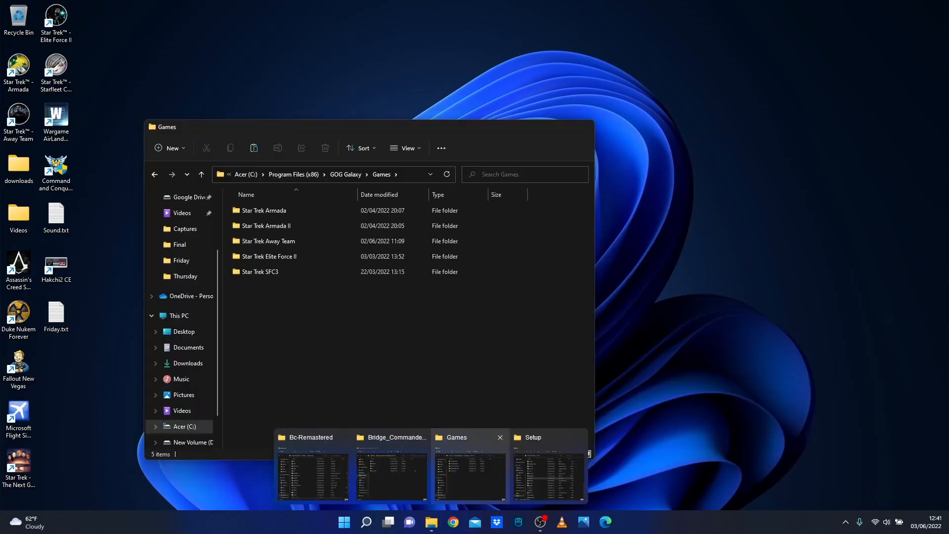
pyautogui.click(392, 466)
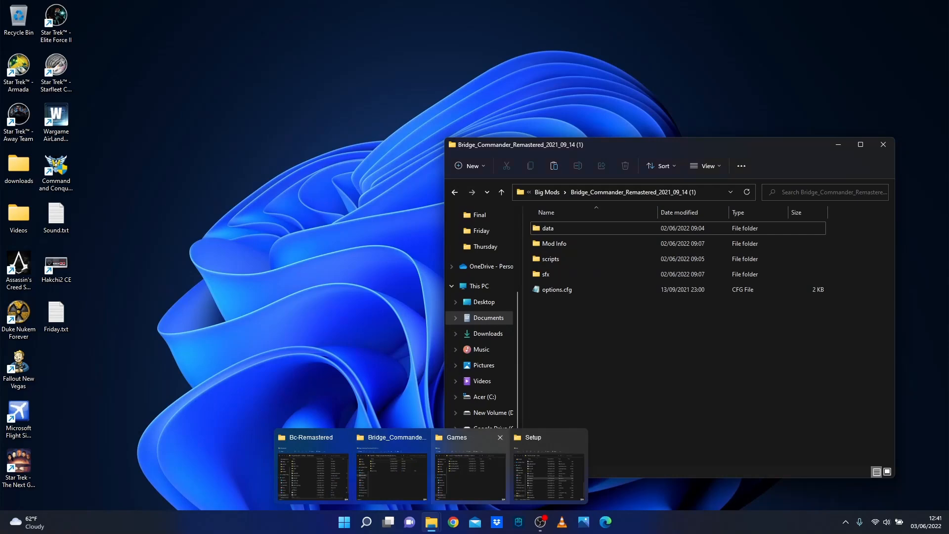
pyautogui.click(312, 465)
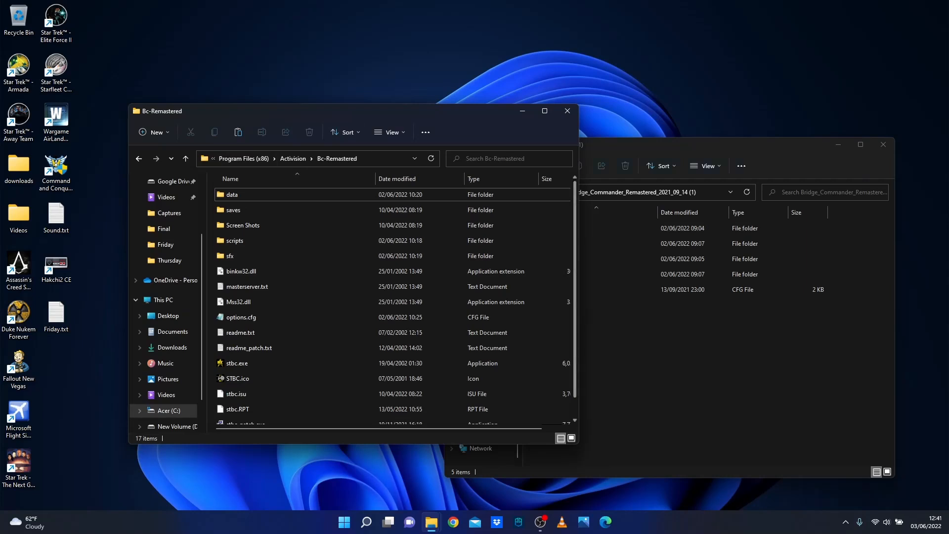
# Select the data, scripts and sfx folders in Bc-Remastered
pyautogui.click(336, 158)
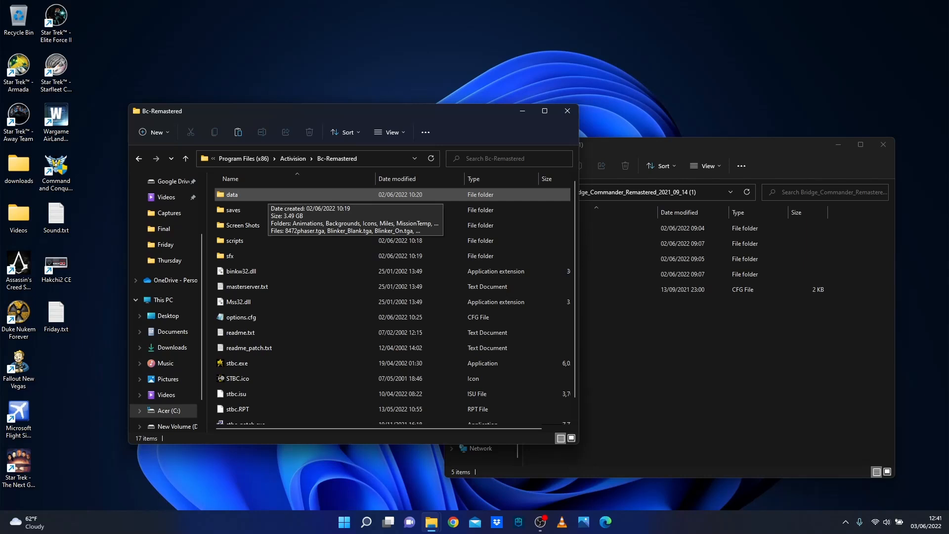
pyautogui.click(231, 195)
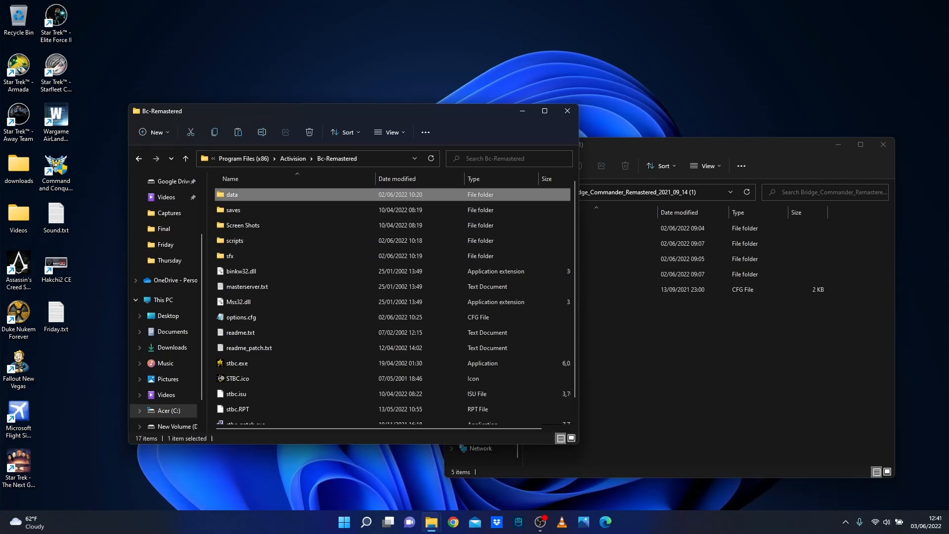
pyautogui.click(242, 255)
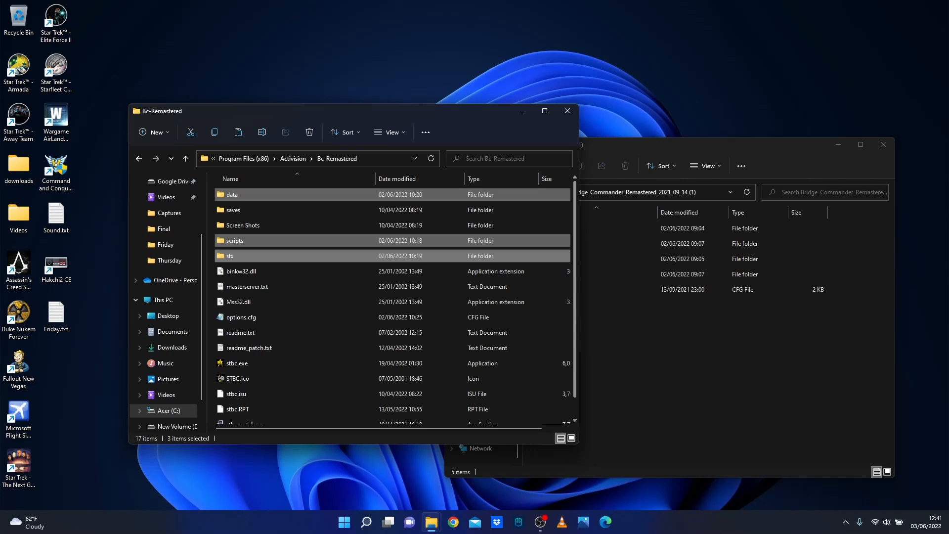
pyautogui.scroll(-3)
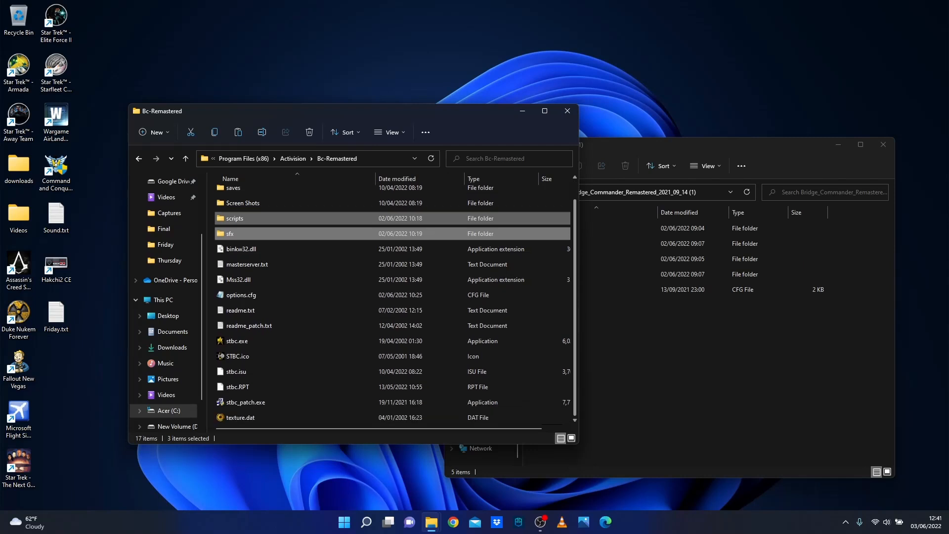
pyautogui.click(246, 402)
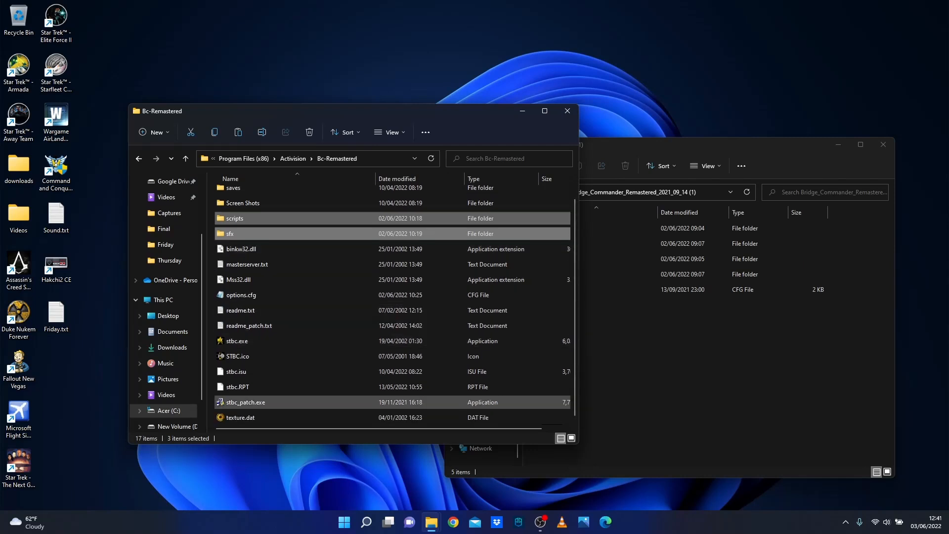
pyautogui.moveTo(243, 402)
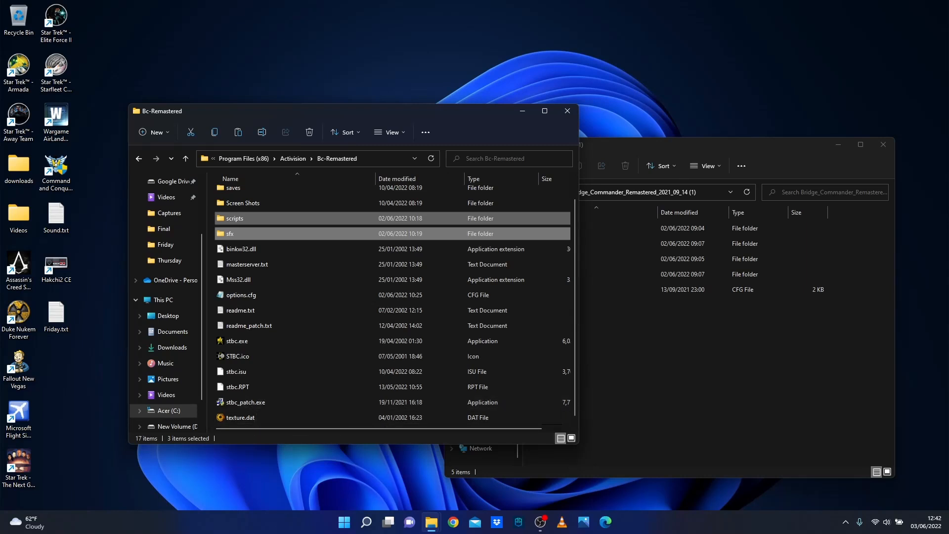
pyautogui.click(236, 341)
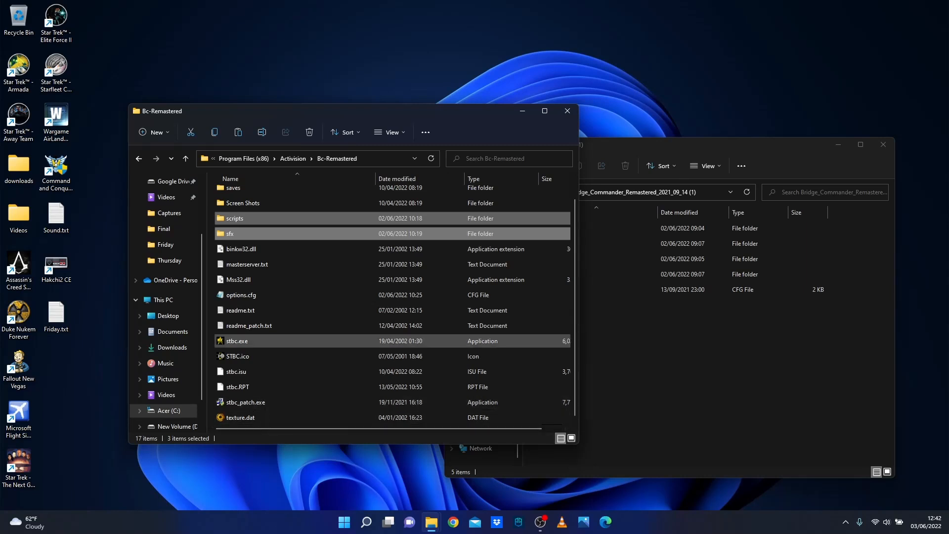
pyautogui.scroll(3)
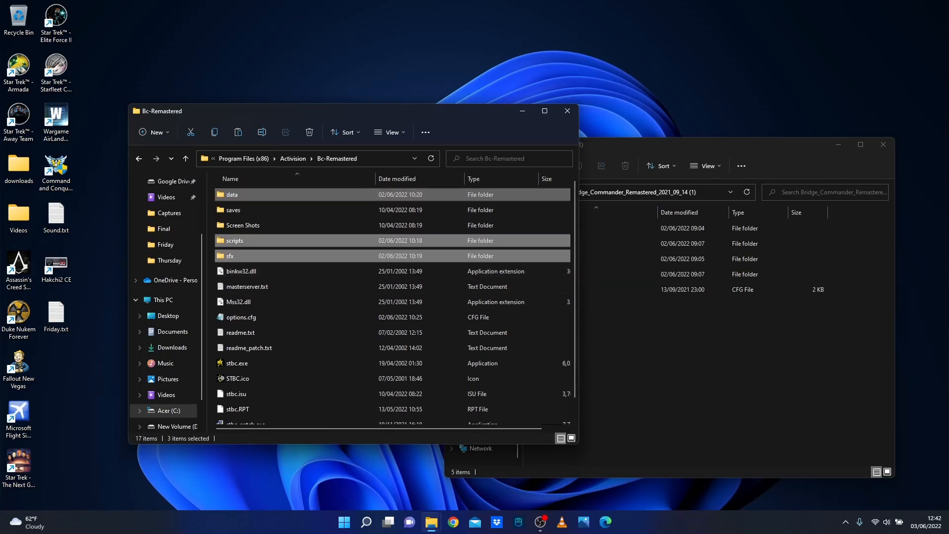
pyautogui.moveTo(242, 255)
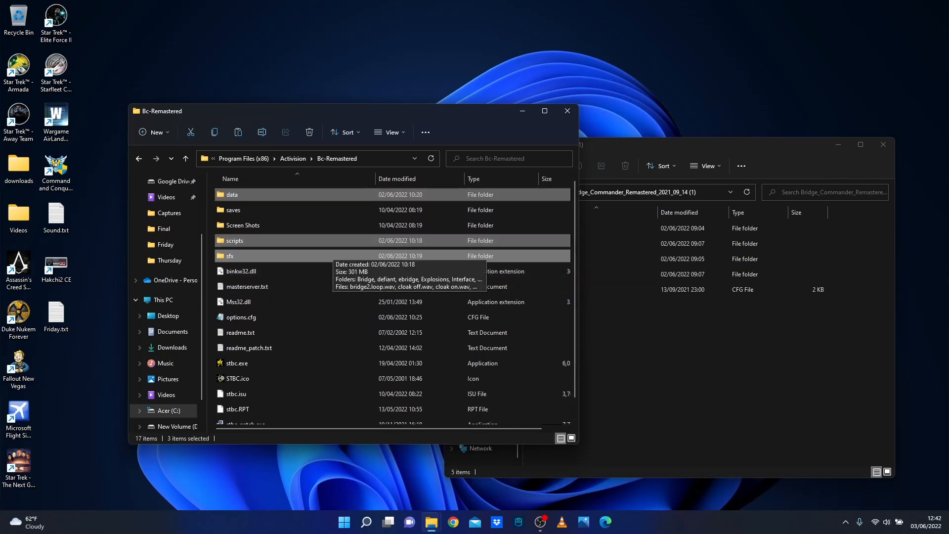
# Delete the three folders, granting administrator permission on the access prompt
pyautogui.click(308, 131)
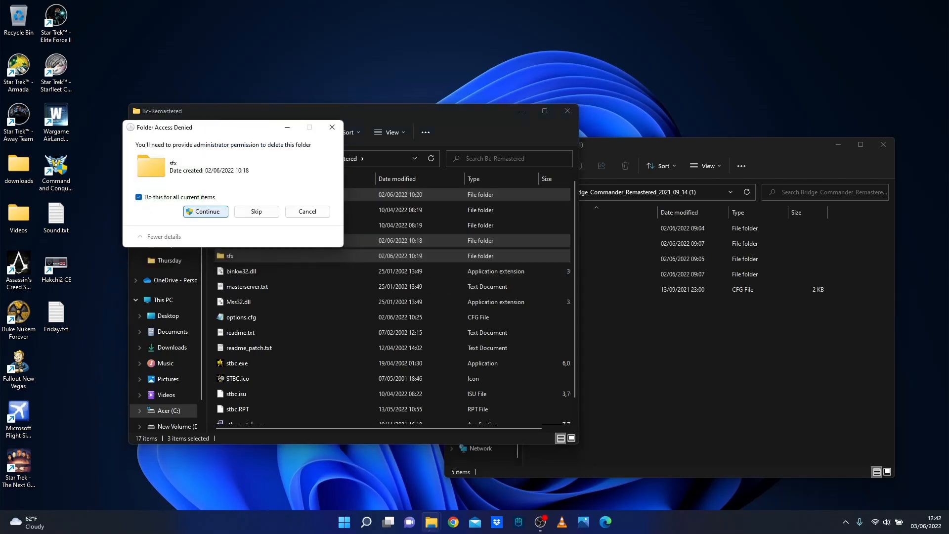
pyautogui.click(205, 211)
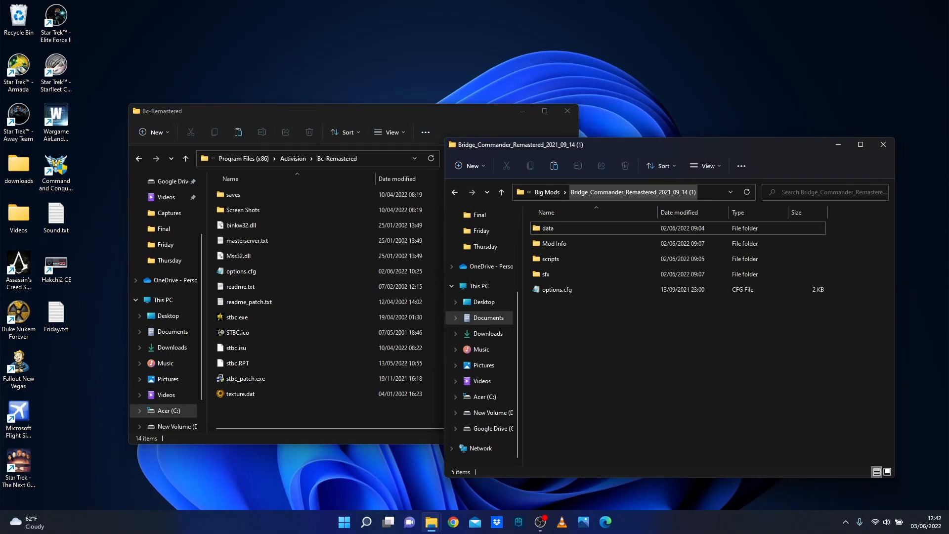
# Select the mod's data, scripts, sfx folders and options.cfg
pyautogui.click(555, 289)
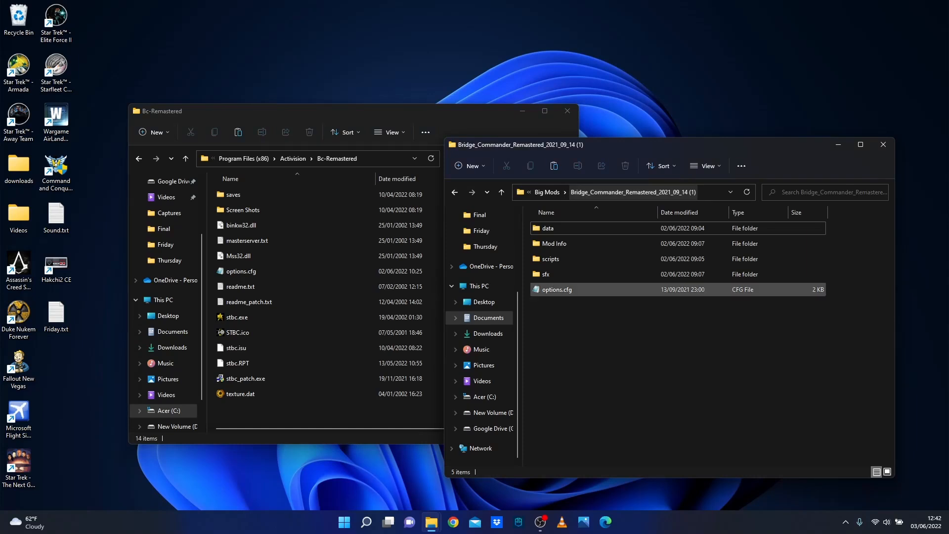
pyautogui.click(547, 228)
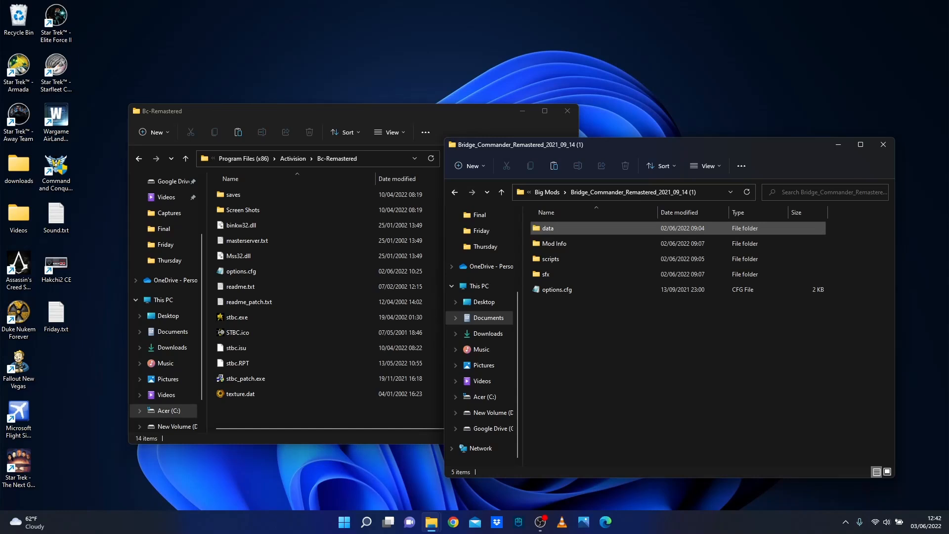
pyautogui.click(550, 258)
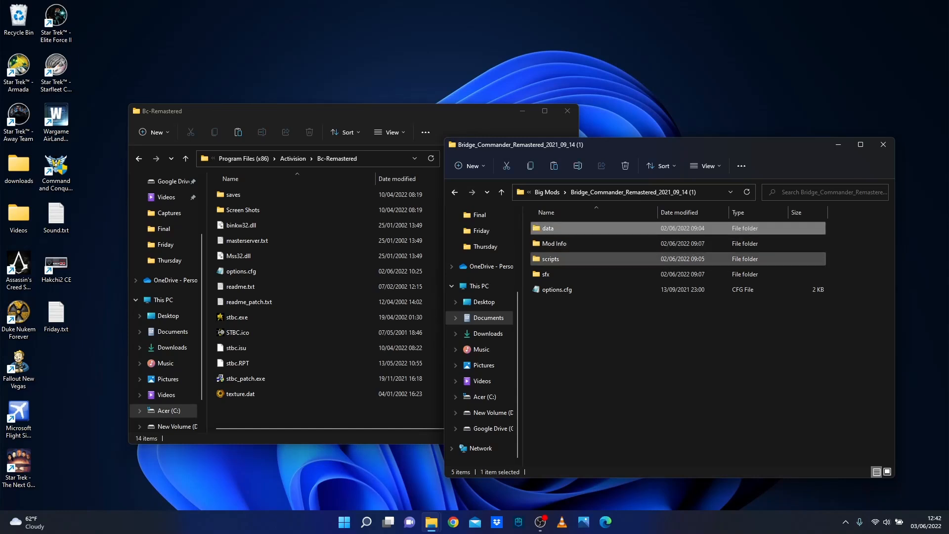
pyautogui.click(575, 273)
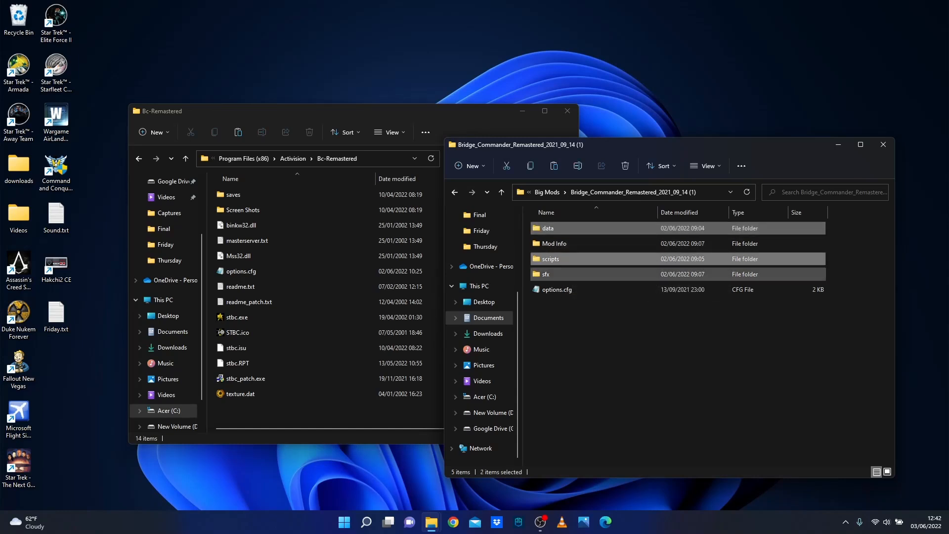
pyautogui.click(554, 289)
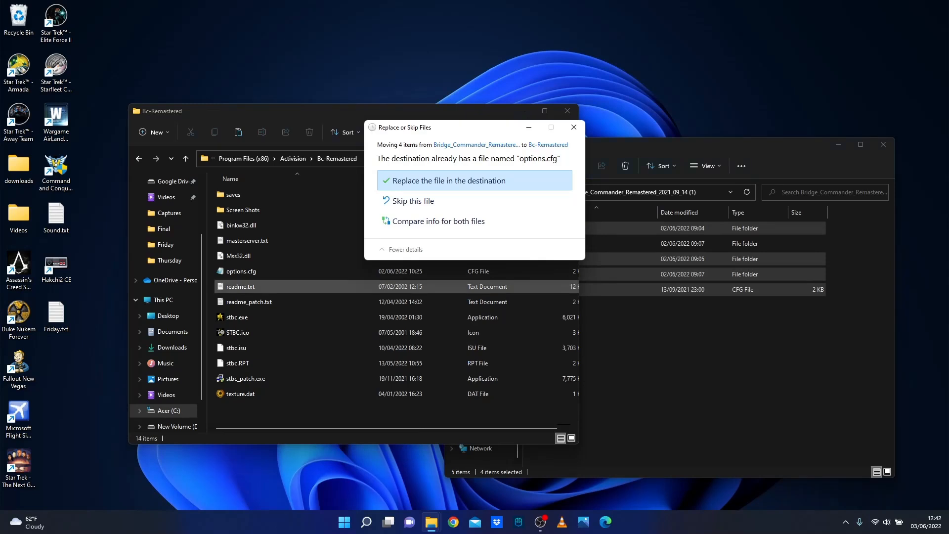
# Move them into Bc-Remastered, replacing the old options.cfg with administrator permission
pyautogui.click(446, 180)
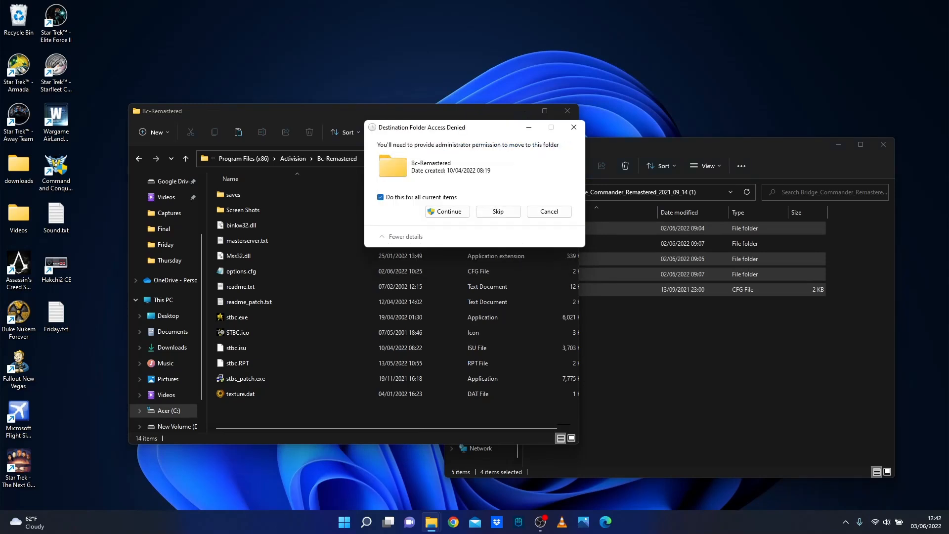
pyautogui.click(446, 211)
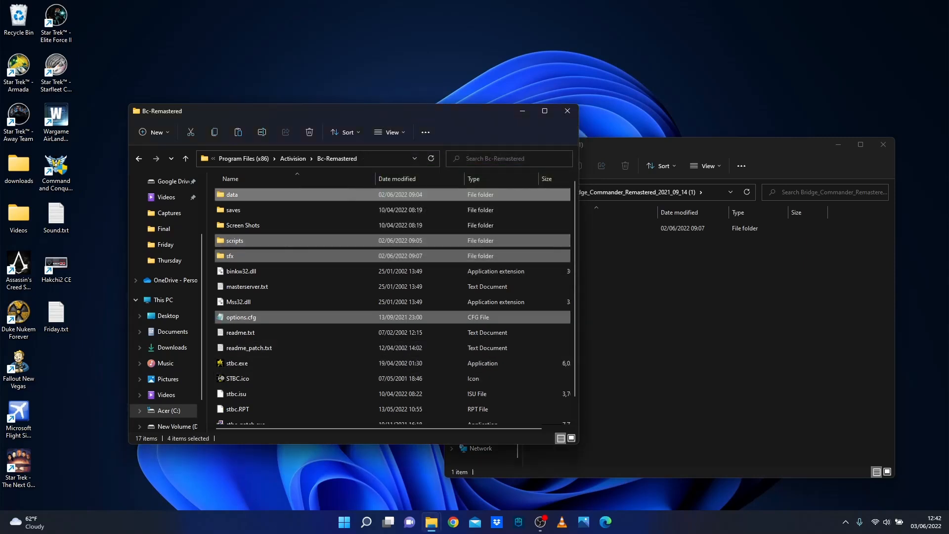
pyautogui.click(236, 362)
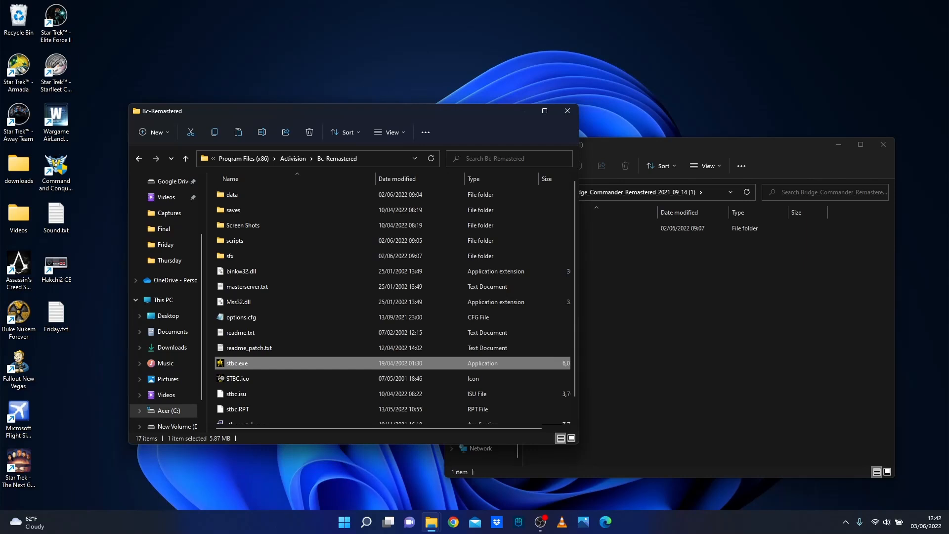
# Run stbc.exe as administrator to launch Bridge Commander
pyautogui.rightClick(237, 363)
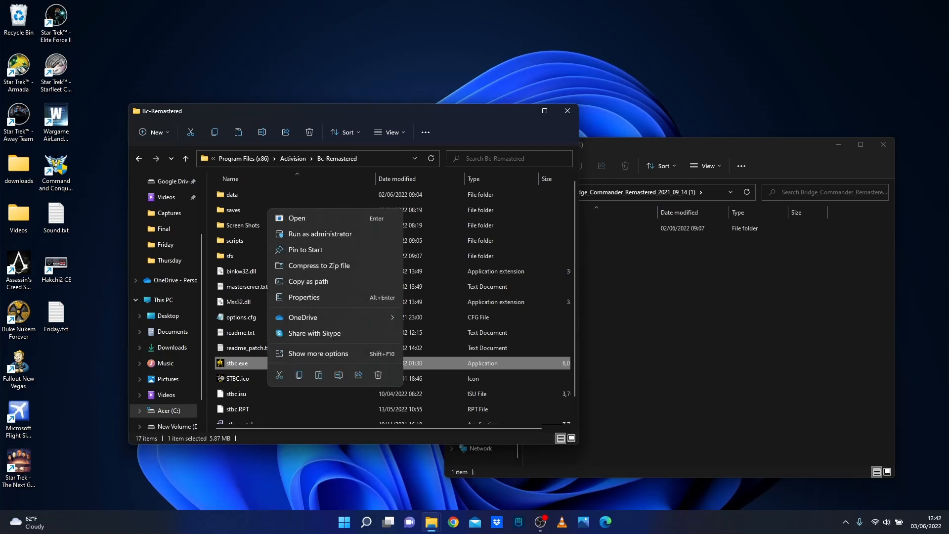
pyautogui.moveTo(320, 234)
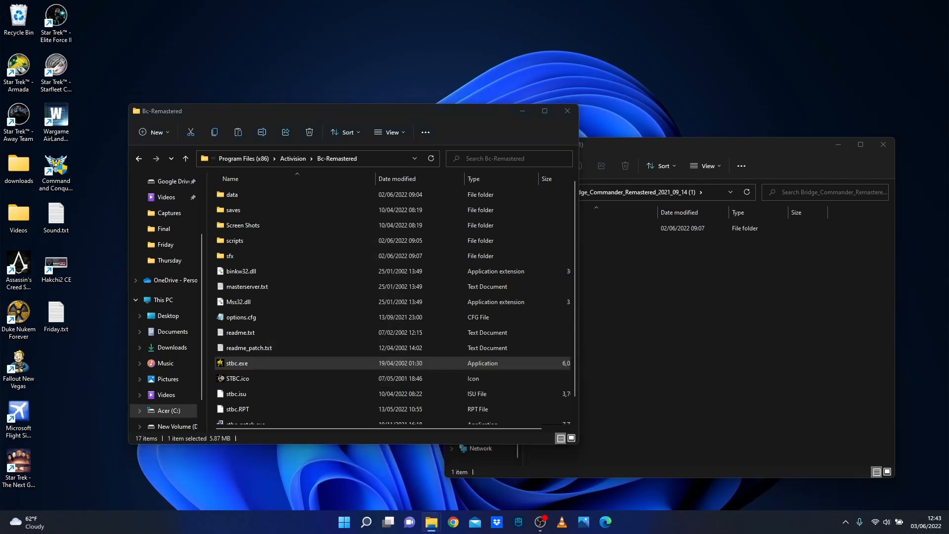
pyautogui.click(248, 346)
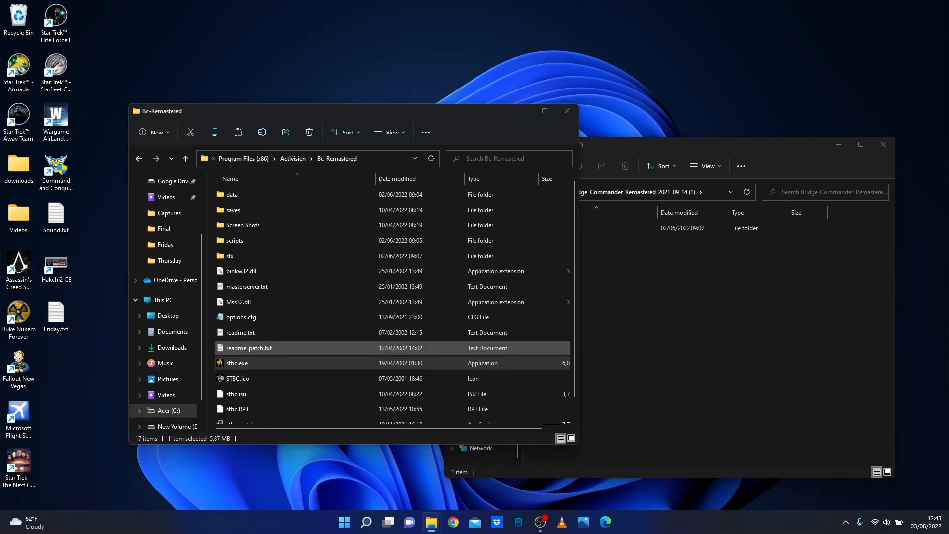
pyautogui.doubleClick(236, 363)
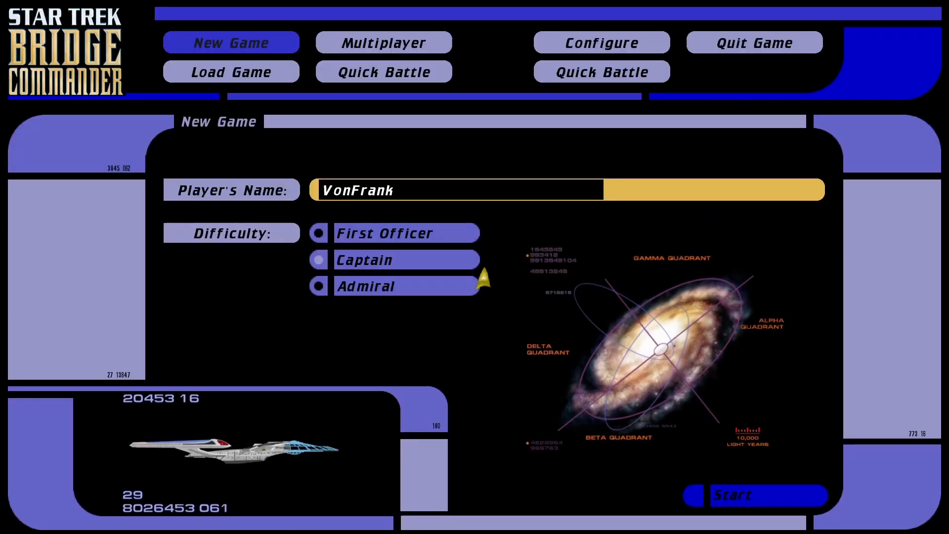
# Review the Controls configuration, then start a Quick Battle to load onto the bridge
pyautogui.click(600, 43)
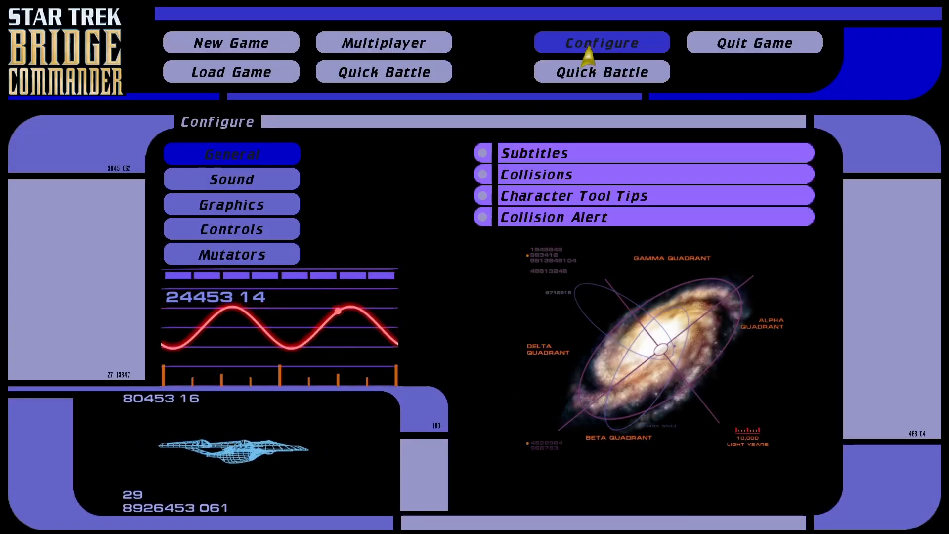
pyautogui.click(230, 229)
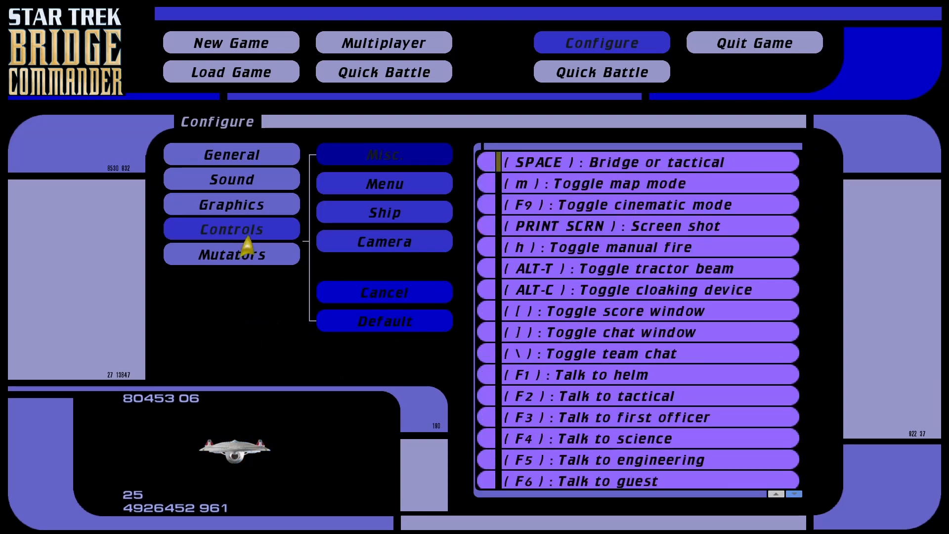
pyautogui.click(385, 212)
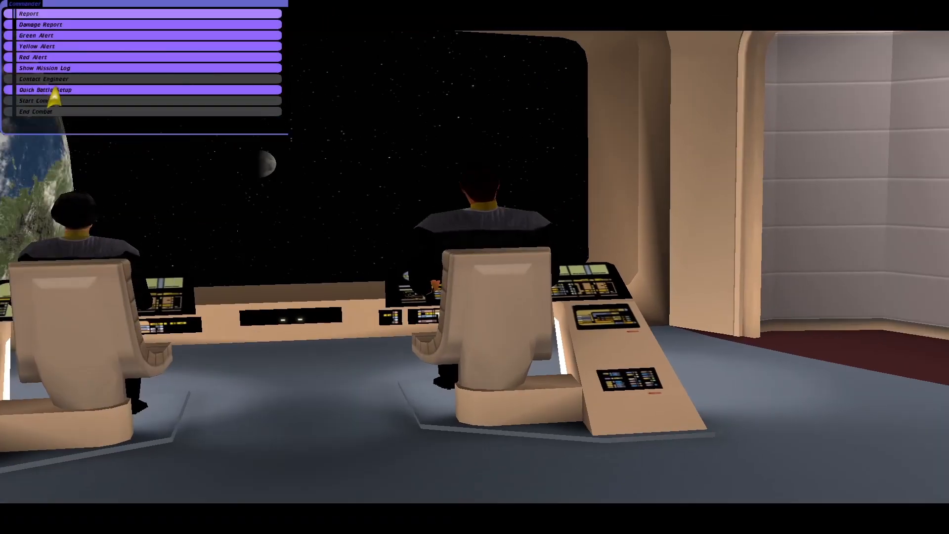
# In Quick Battle Setup, preview the Ambassador, Constellation and Sovereign Refit ships
pyautogui.click(45, 90)
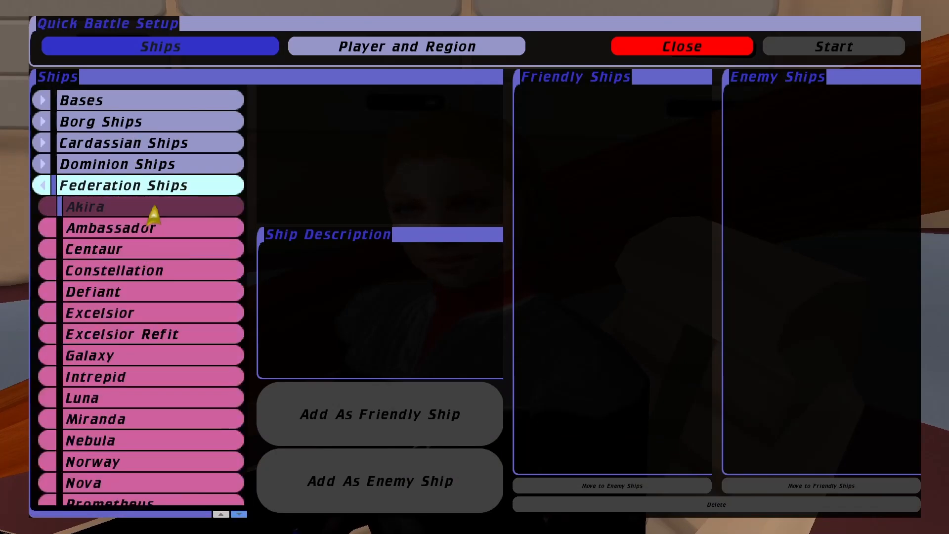
pyautogui.click(111, 227)
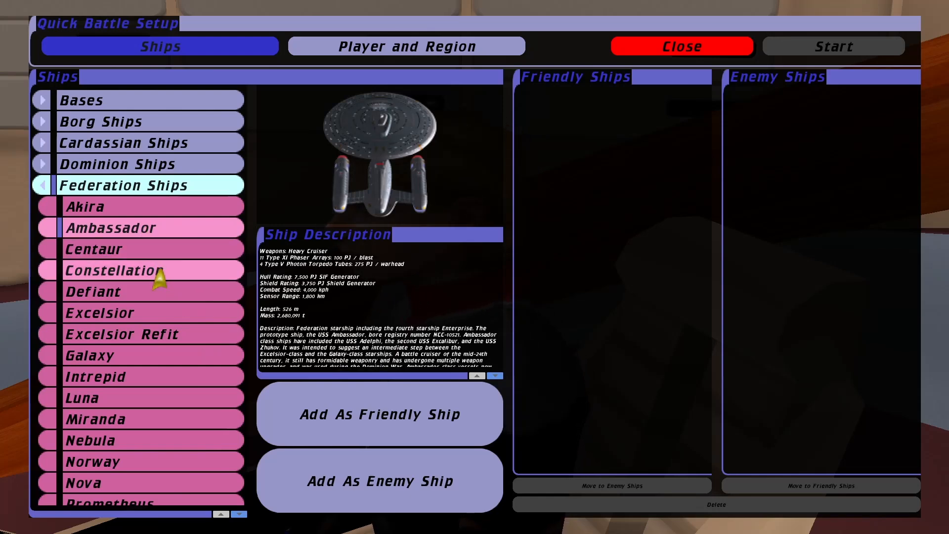
pyautogui.click(114, 270)
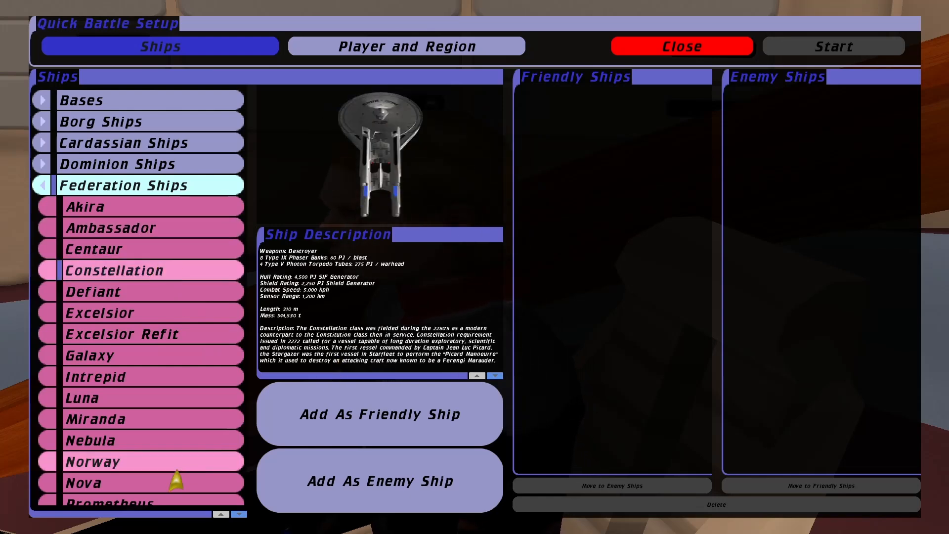
pyautogui.scroll(-3)
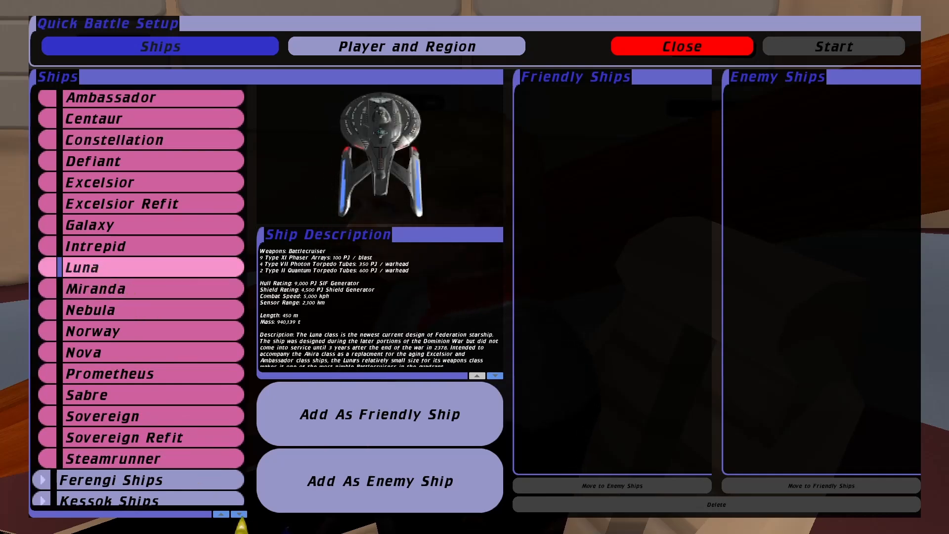
pyautogui.scroll(-3)
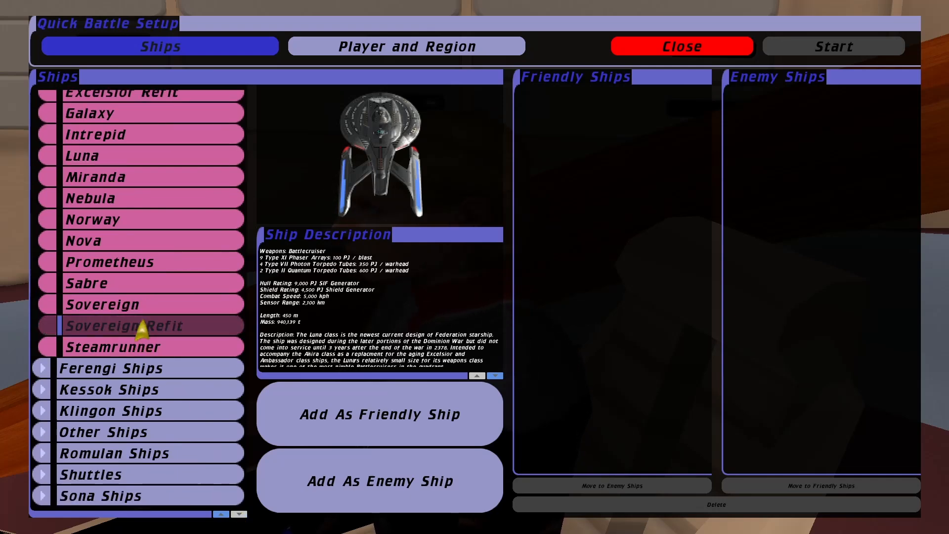
pyautogui.click(85, 282)
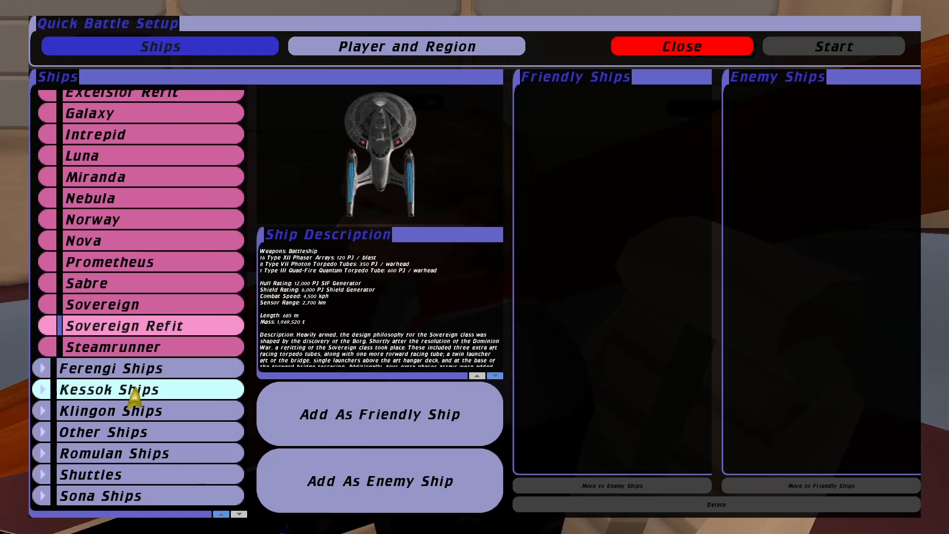
# Expand Other Ships, Shuttles and Romulan Ships, previewing the Armored Intrepid and a Romulan ship
pyautogui.click(103, 432)
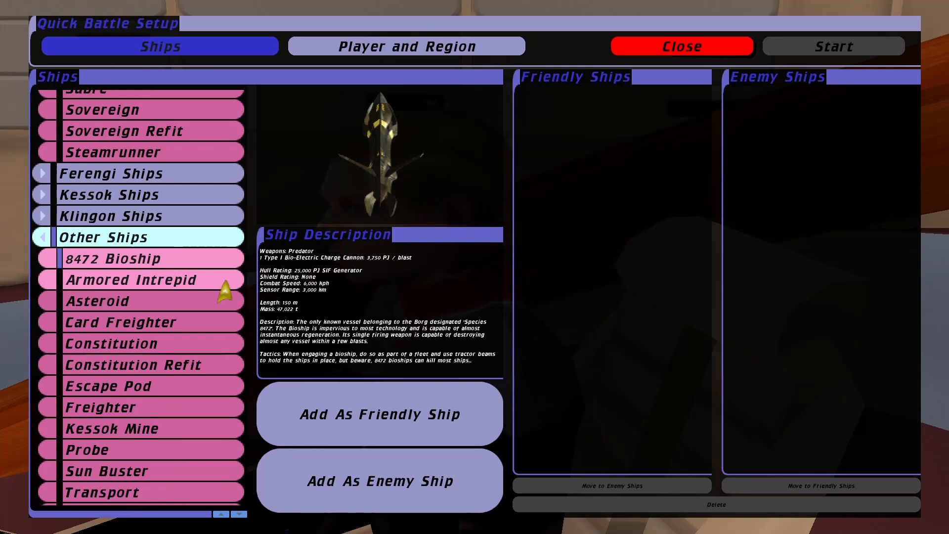
pyautogui.click(145, 278)
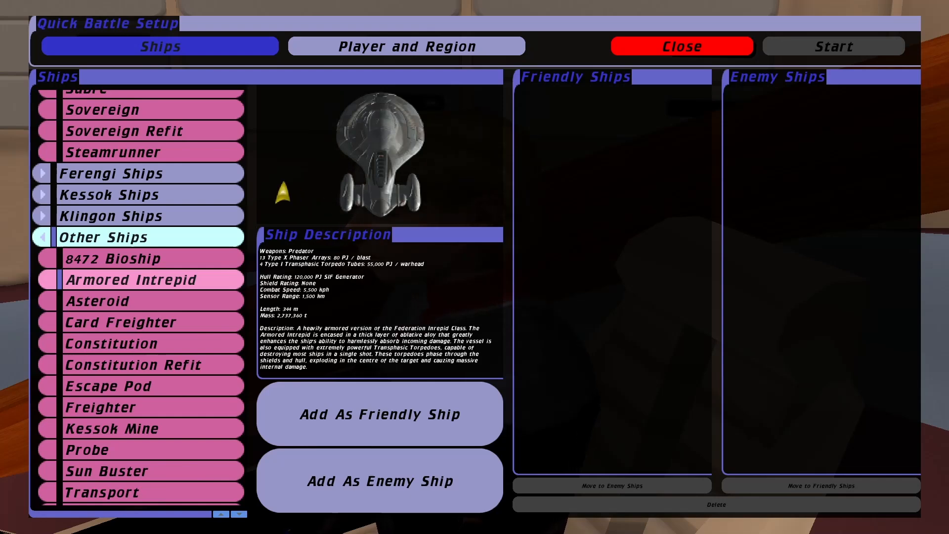
pyautogui.scroll(-3)
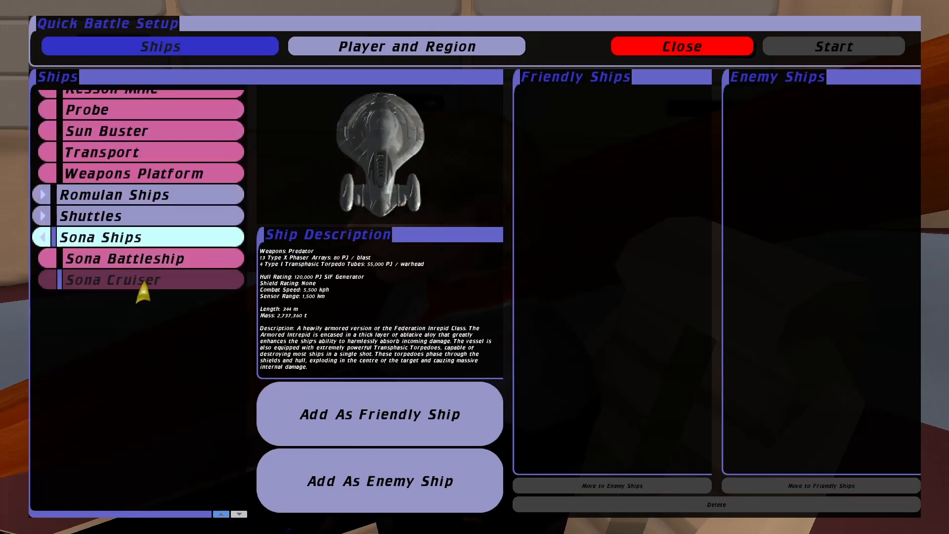
pyautogui.click(112, 279)
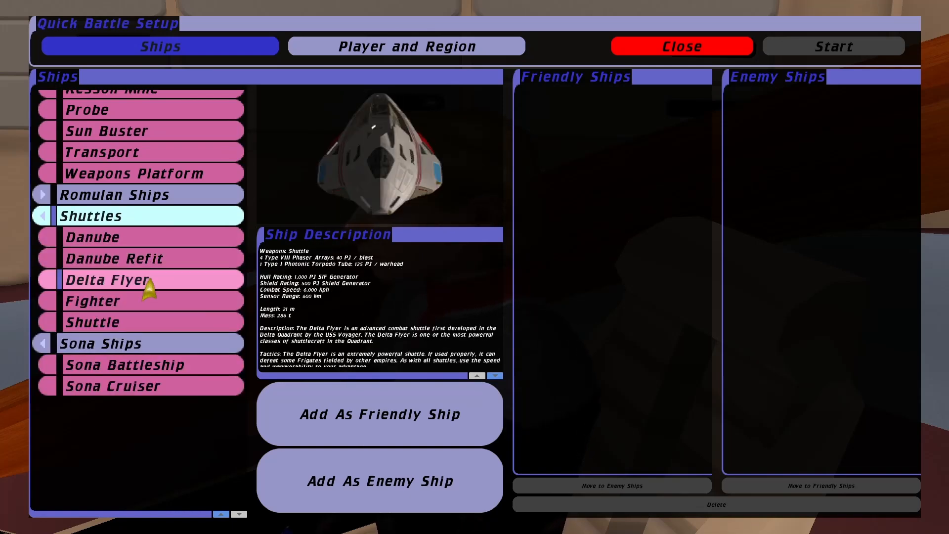
pyautogui.click(41, 195)
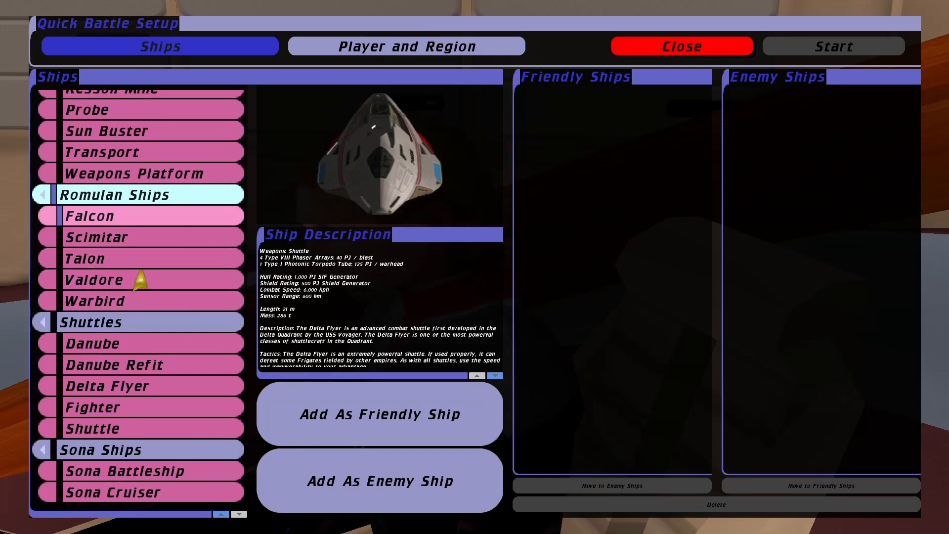
pyautogui.click(97, 236)
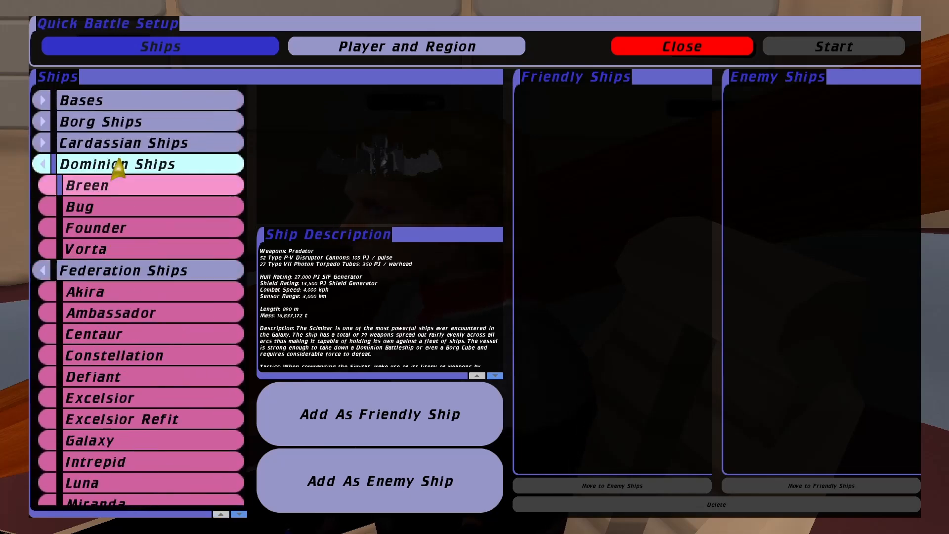
# Preview the Dominion Bug, Founder and Vorta, then expand the Cardassian Ships group
pyautogui.click(146, 206)
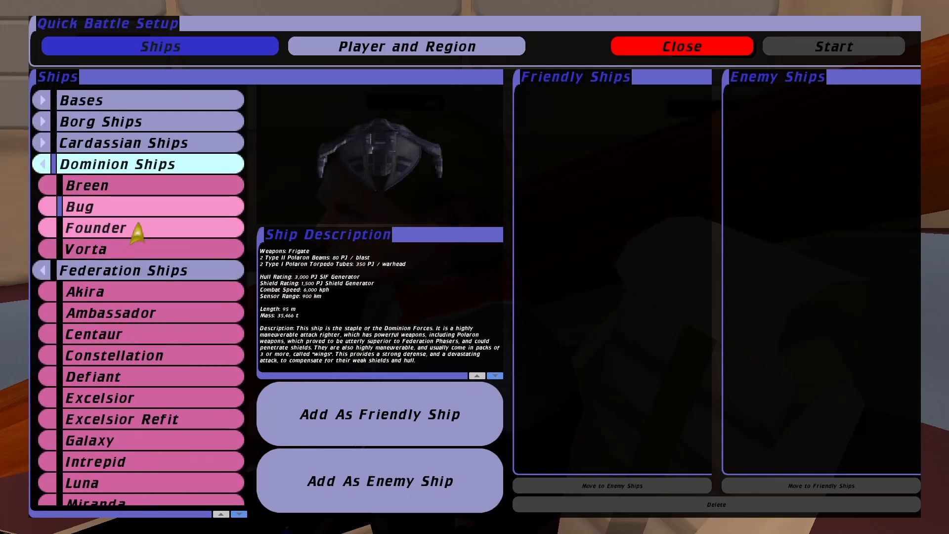
pyautogui.click(96, 227)
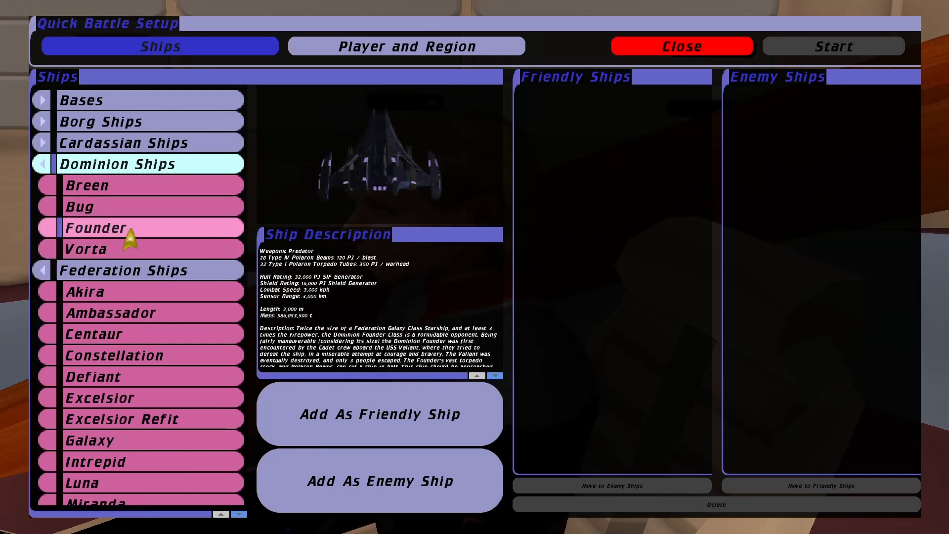
pyautogui.click(86, 249)
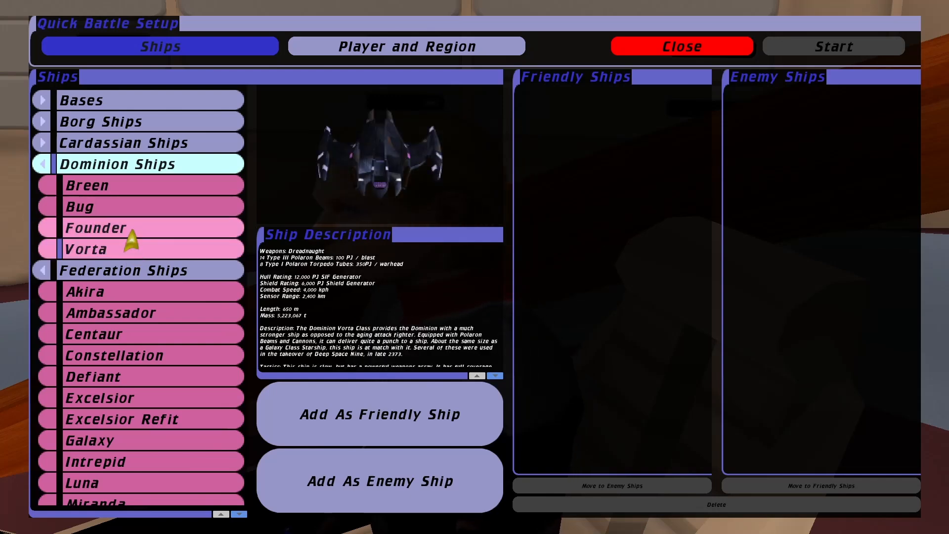
pyautogui.click(95, 227)
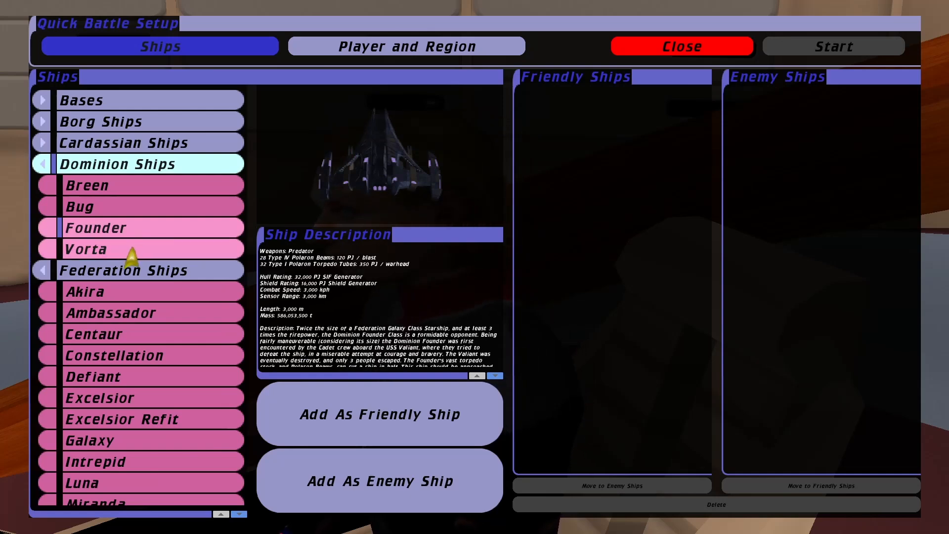
pyautogui.moveTo(154, 184)
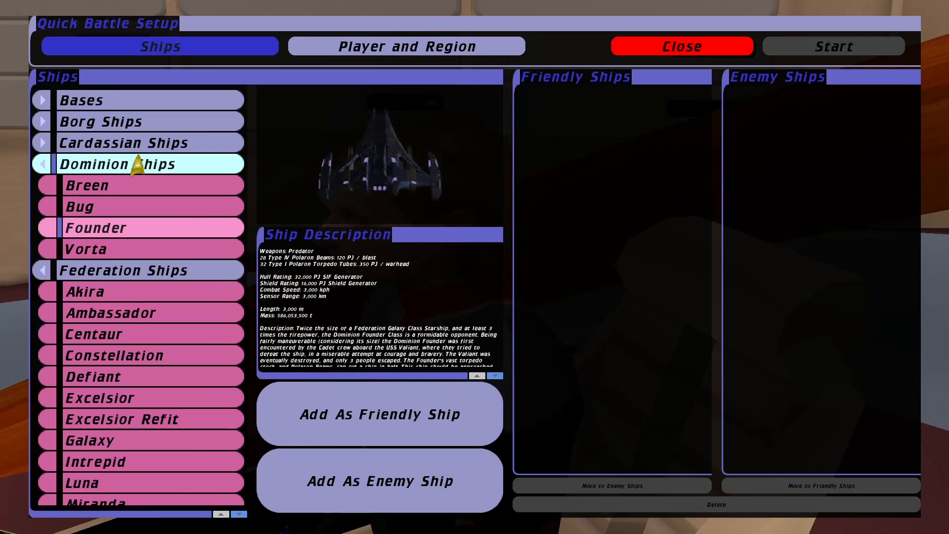
pyautogui.click(122, 143)
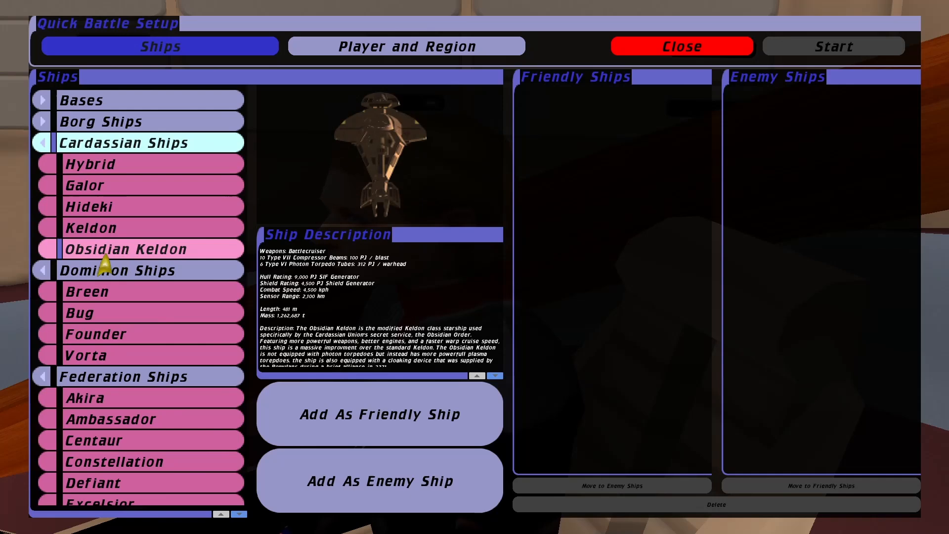
pyautogui.moveTo(336, 312)
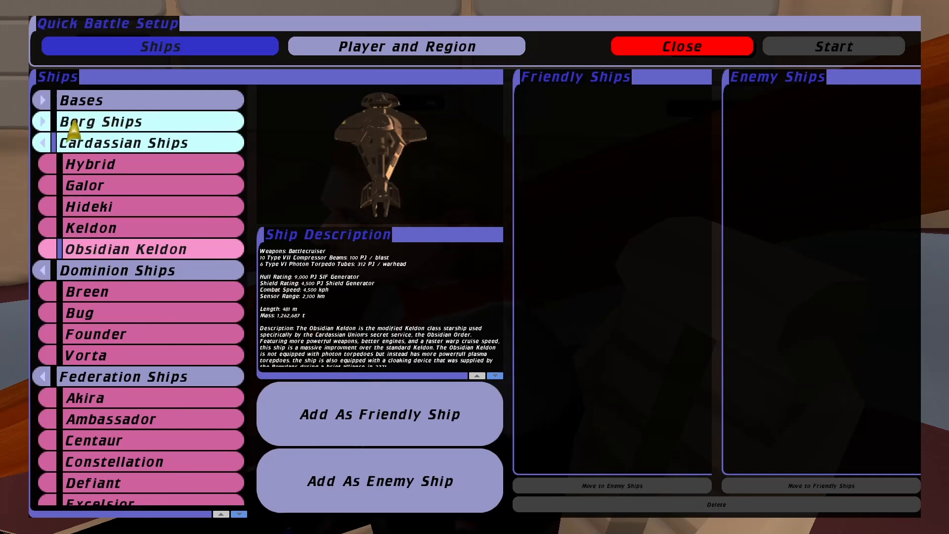
# Expand Borg Ships, preview the Cube and Tactical Cube, then expand the Bases group
pyautogui.click(100, 121)
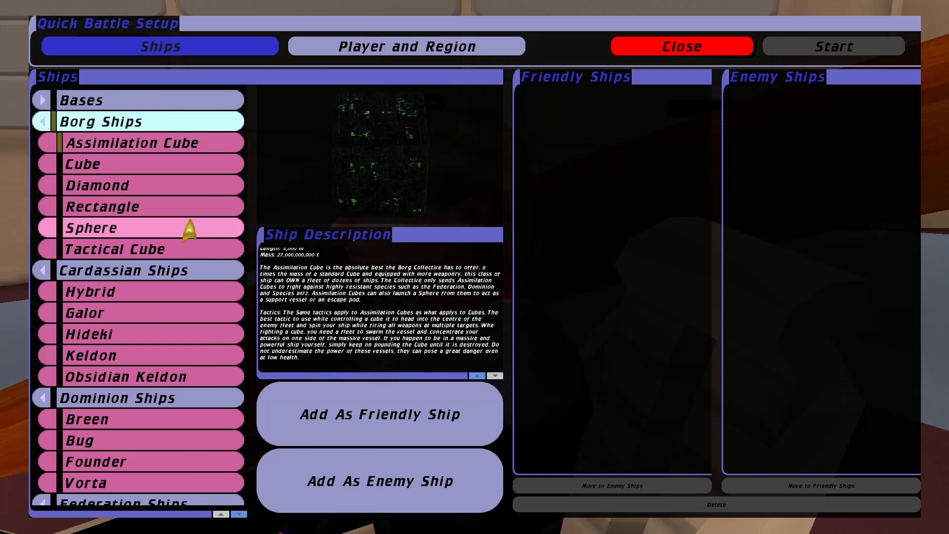
pyautogui.click(82, 163)
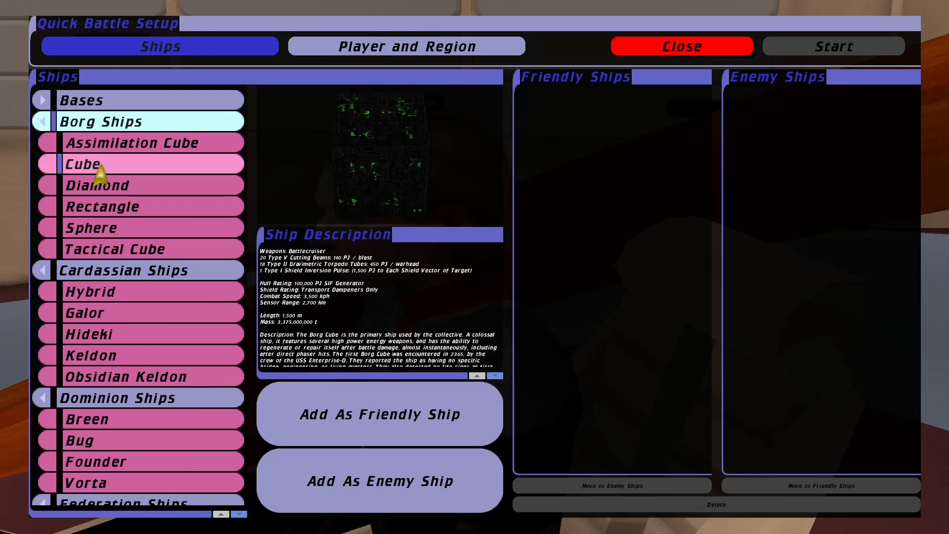
pyautogui.click(114, 249)
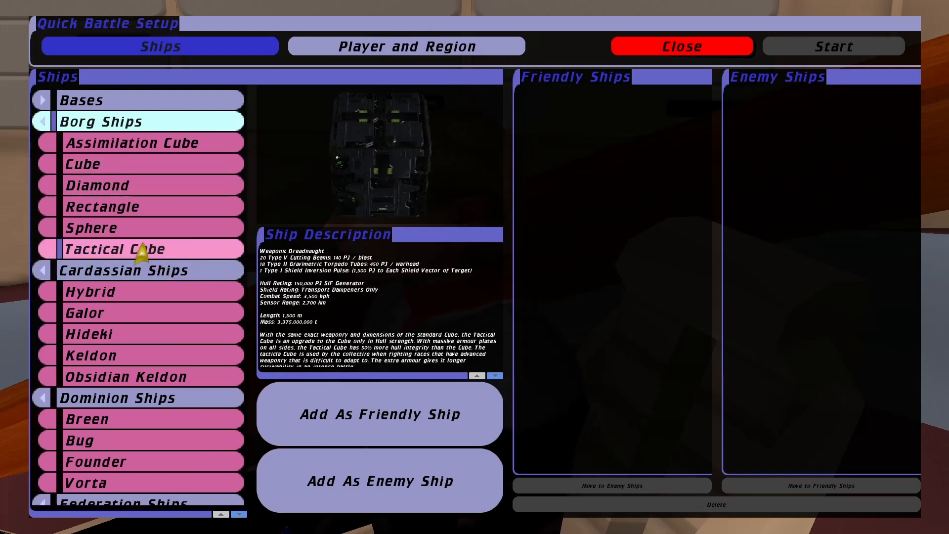
pyautogui.click(82, 100)
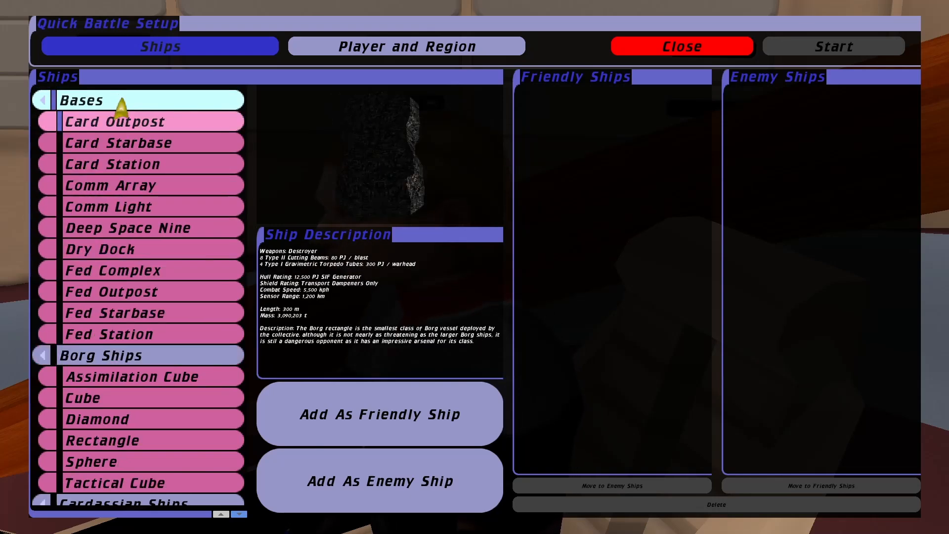
pyautogui.moveTo(247, 241)
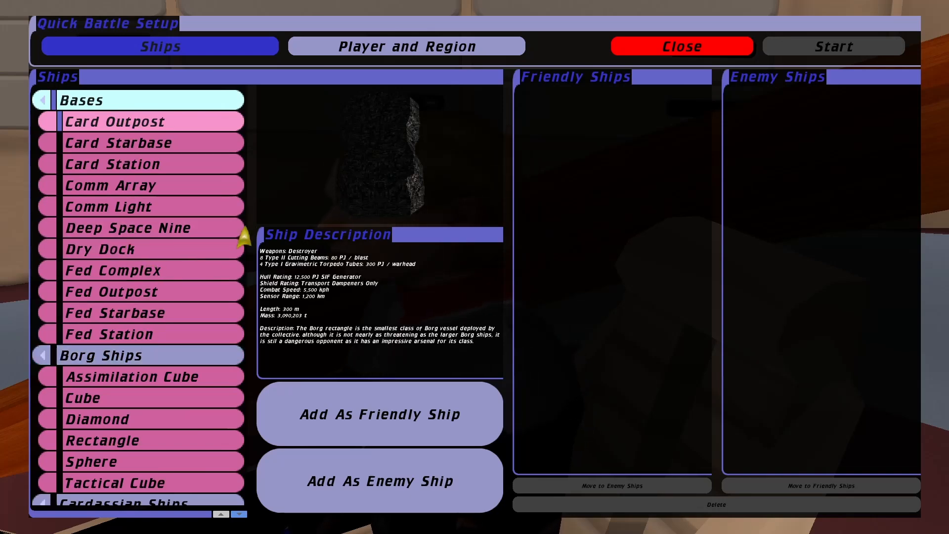
# Preview the Deep Space Nine station, then close Quick Battle Setup to return to the bridge
pyautogui.click(128, 227)
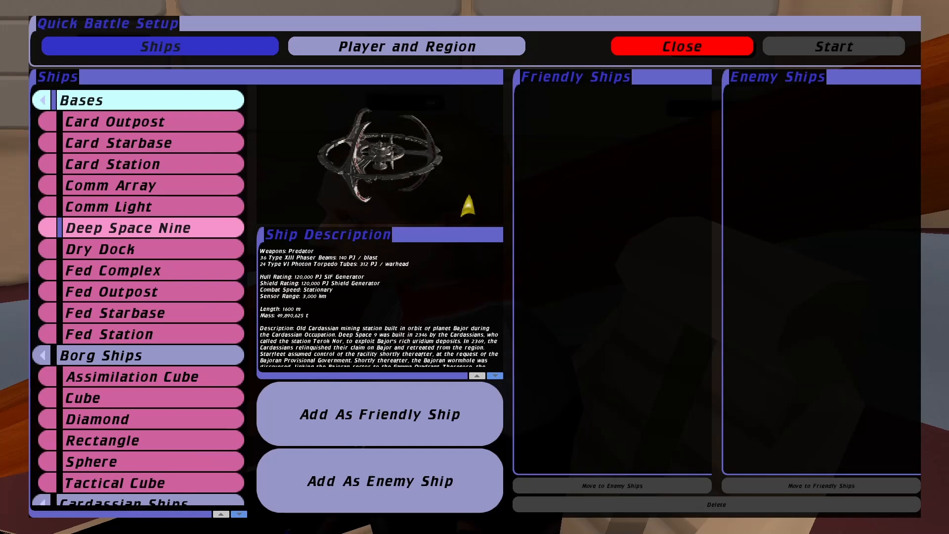
pyautogui.click(681, 46)
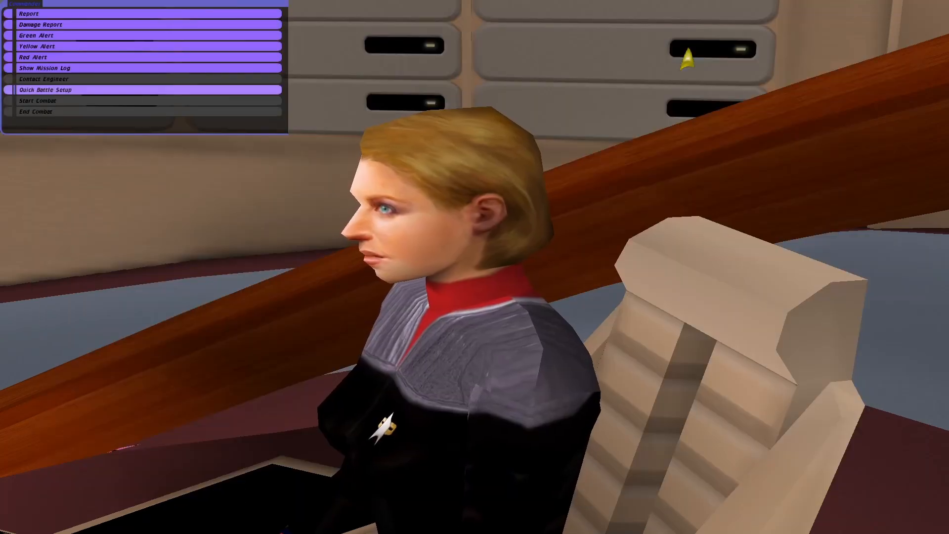